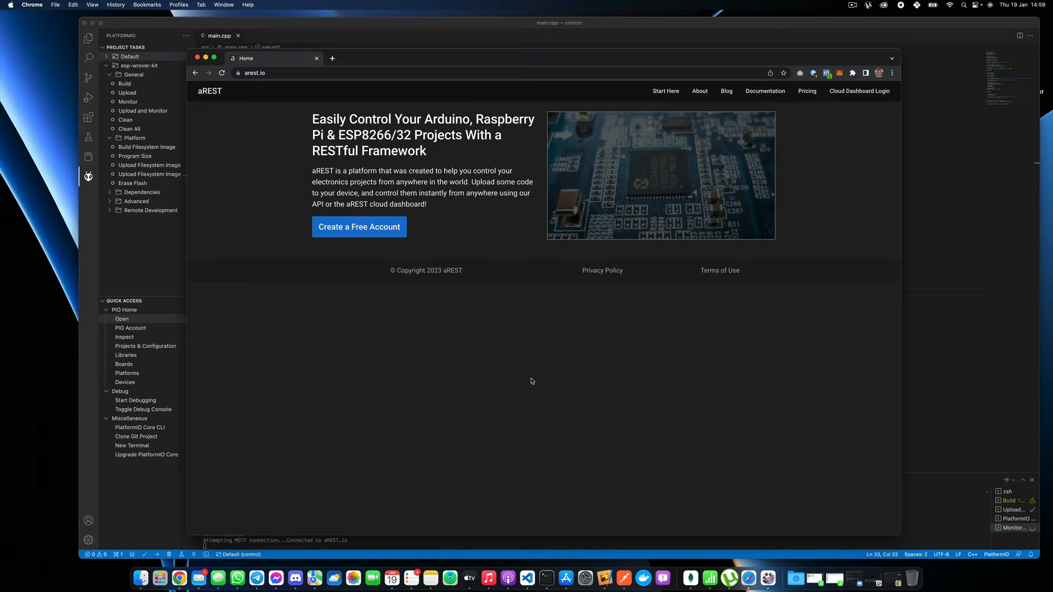
{"action": "mouse_move", "coordinate": [359, 227]}
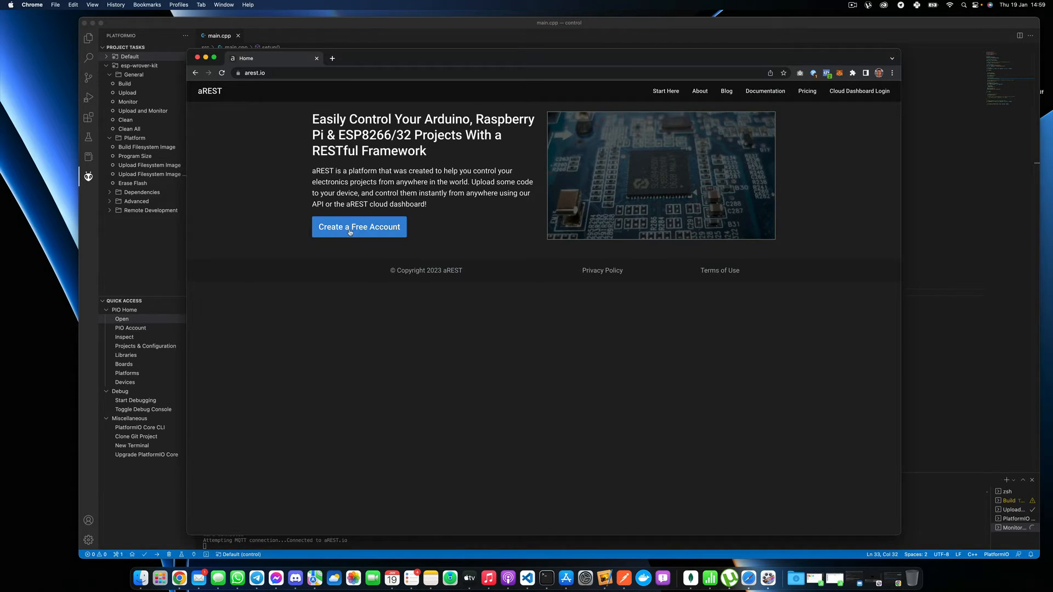
Sign up for aREST, go to the dashboard and view the account's API key
{"action": "left_click", "coordinate": [358, 226]}
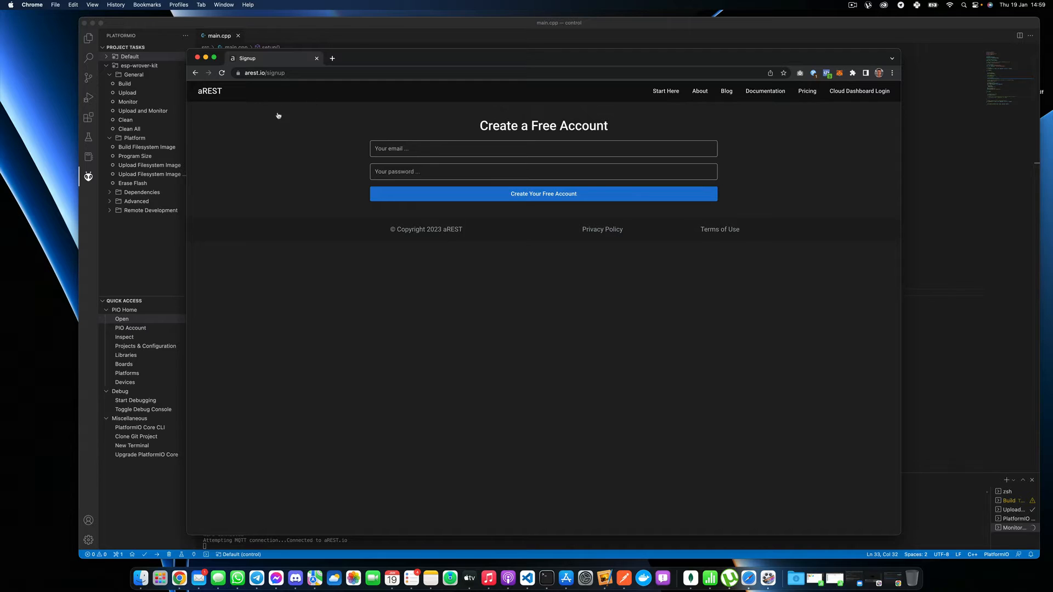
{"action": "mouse_move", "coordinate": [746, 146]}
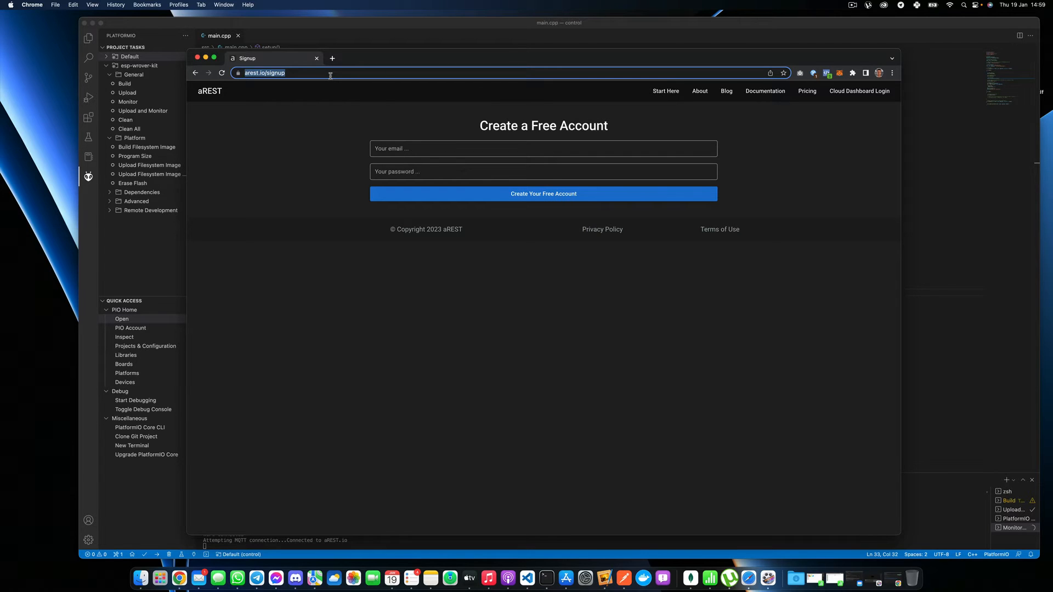
{"action": "type", "text": "dashboard.stripe.com"}
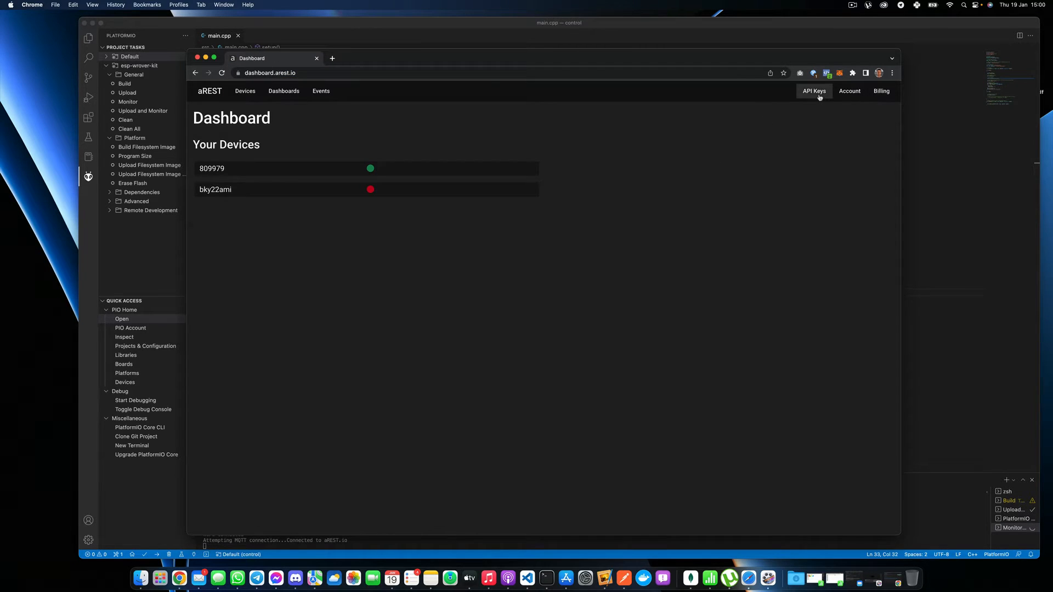
{"action": "left_click", "coordinate": [814, 91]}
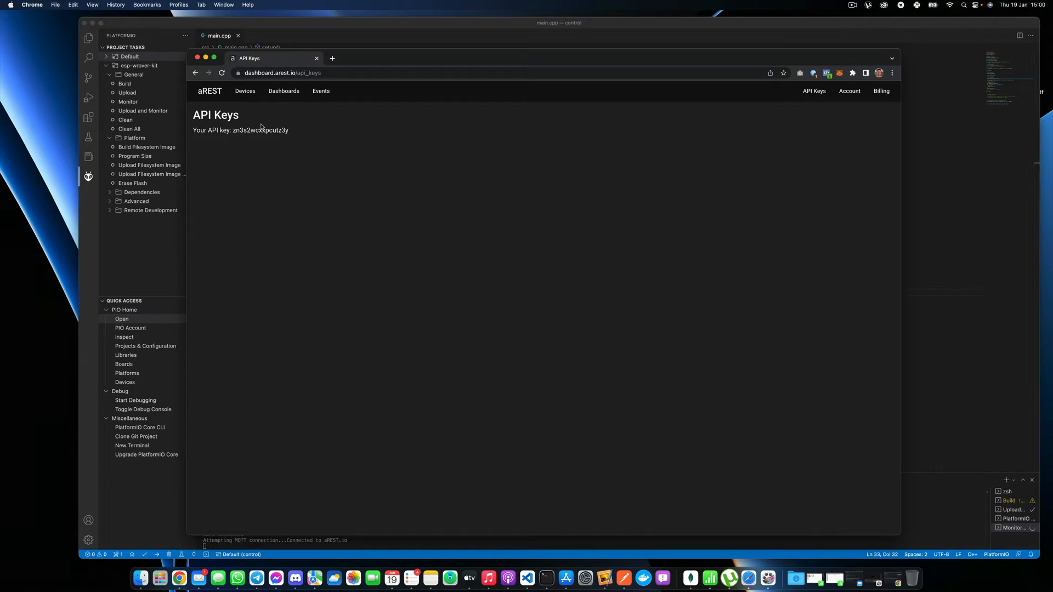
{"action": "mouse_move", "coordinate": [343, 207]}
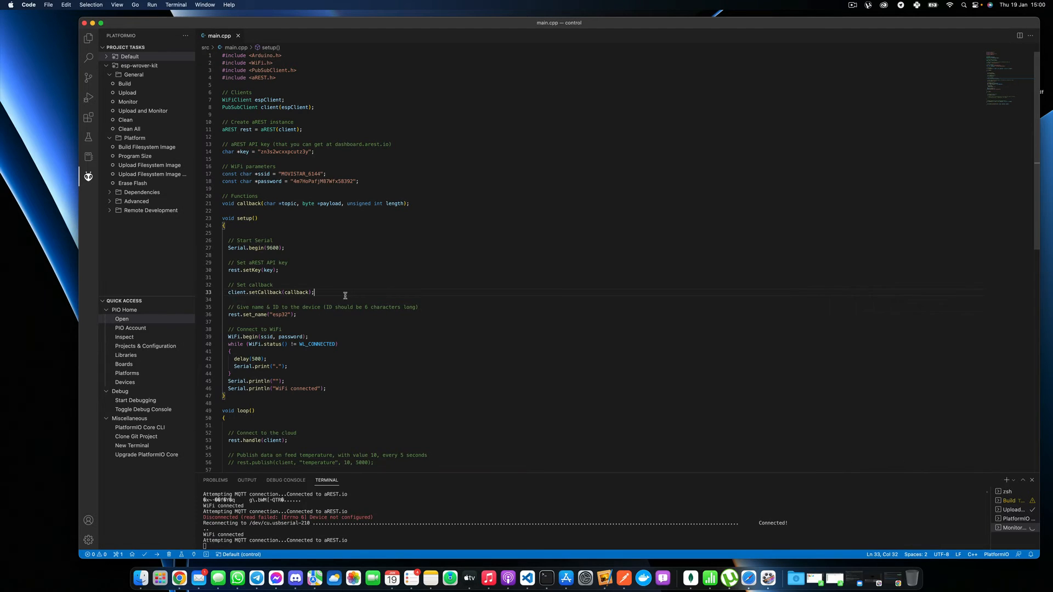
{"action": "mouse_move", "coordinate": [348, 320]}
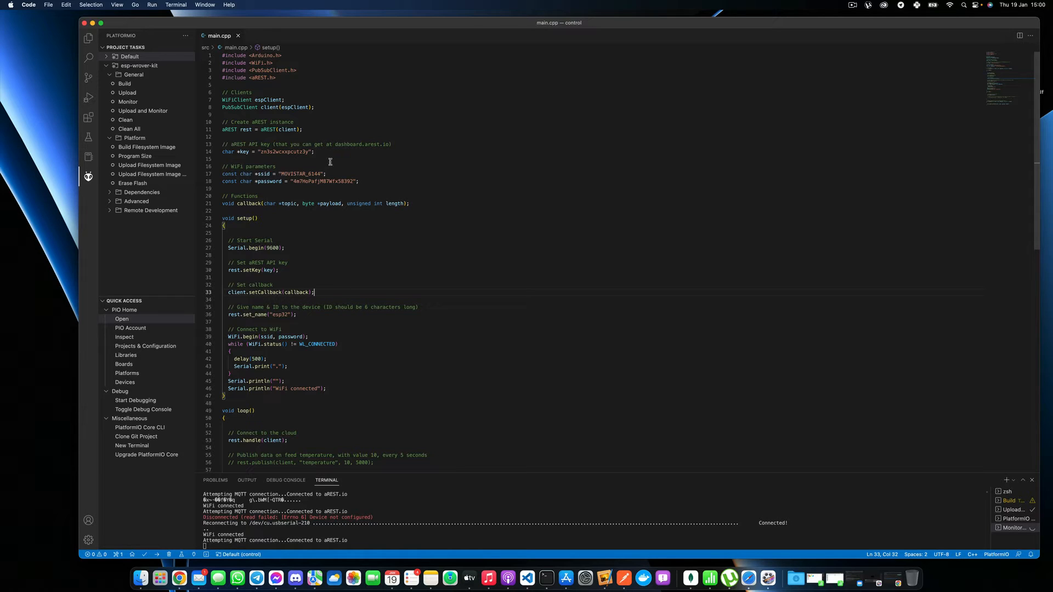
{"action": "mouse_move", "coordinate": [376, 112]}
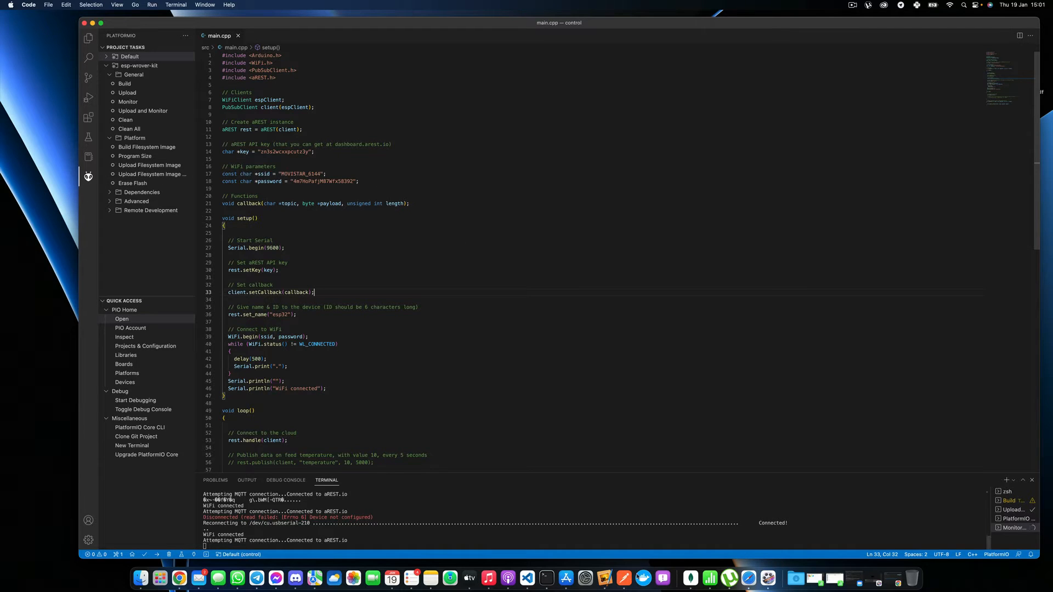
{"action": "mouse_move", "coordinate": [489, 316]}
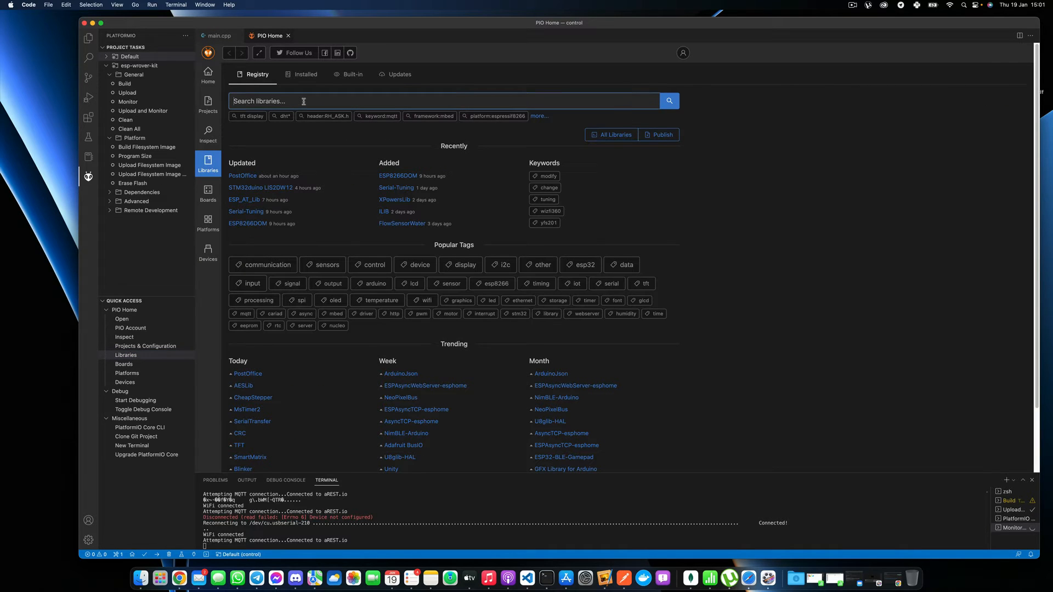
Search the PlatformIO library registry for 'aREST' and then 'PubSubClient', browsing the results
{"action": "type", "text": "aREST"}
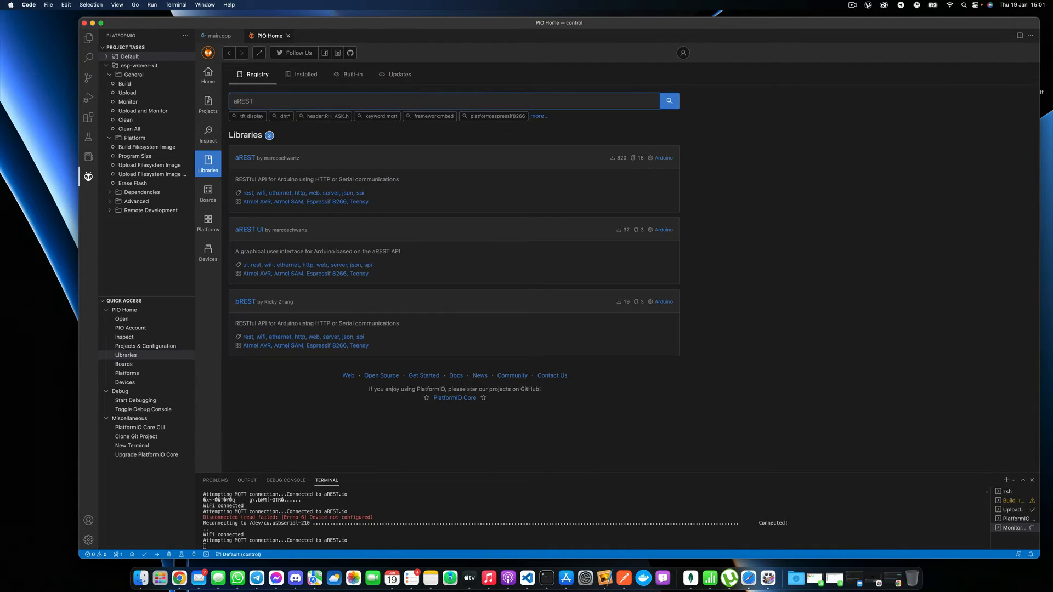
{"action": "mouse_move", "coordinate": [312, 157]}
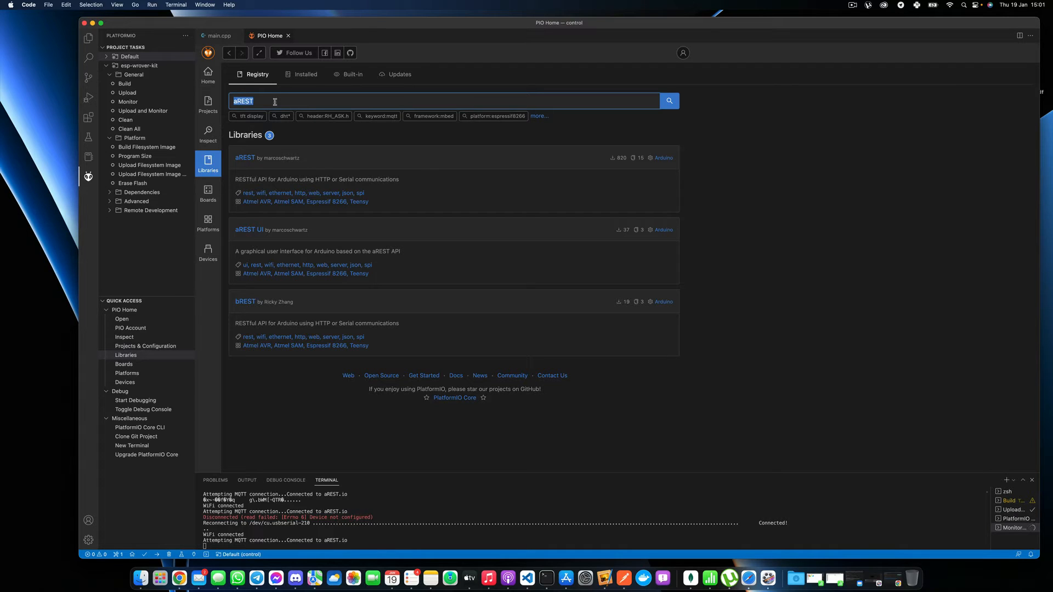
{"action": "type", "text": "PubSub"}
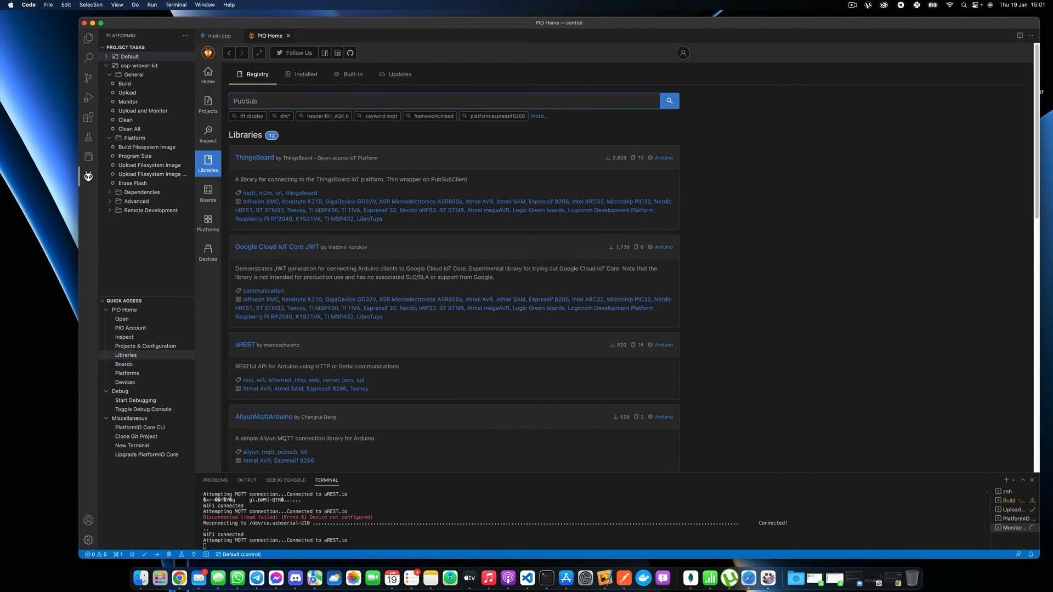
{"action": "scroll", "scroll_direction": "down", "scroll_amount": 3}
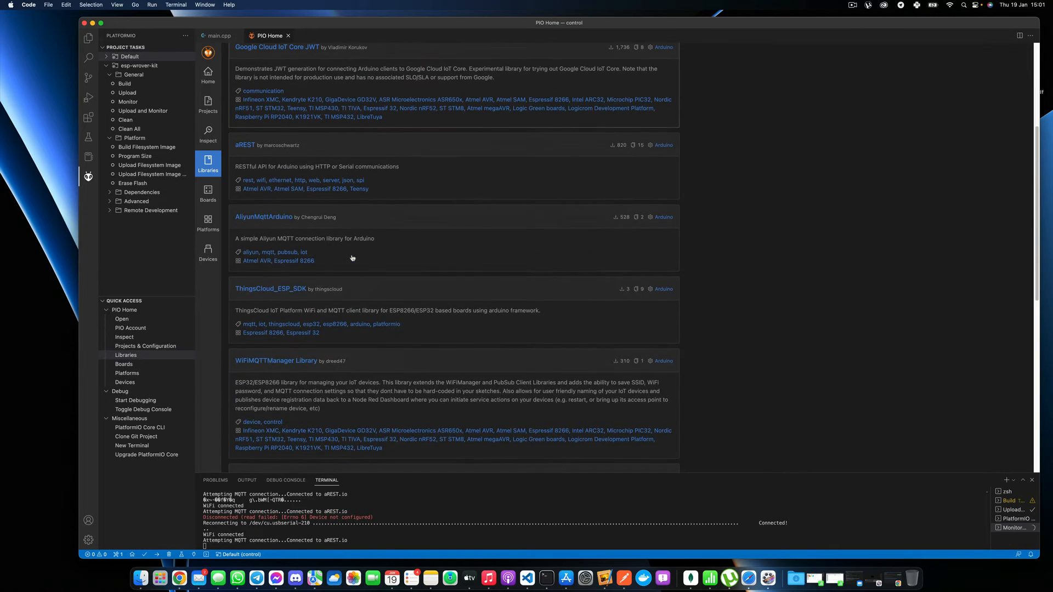
{"action": "scroll", "scroll_direction": "up", "scroll_amount": 3}
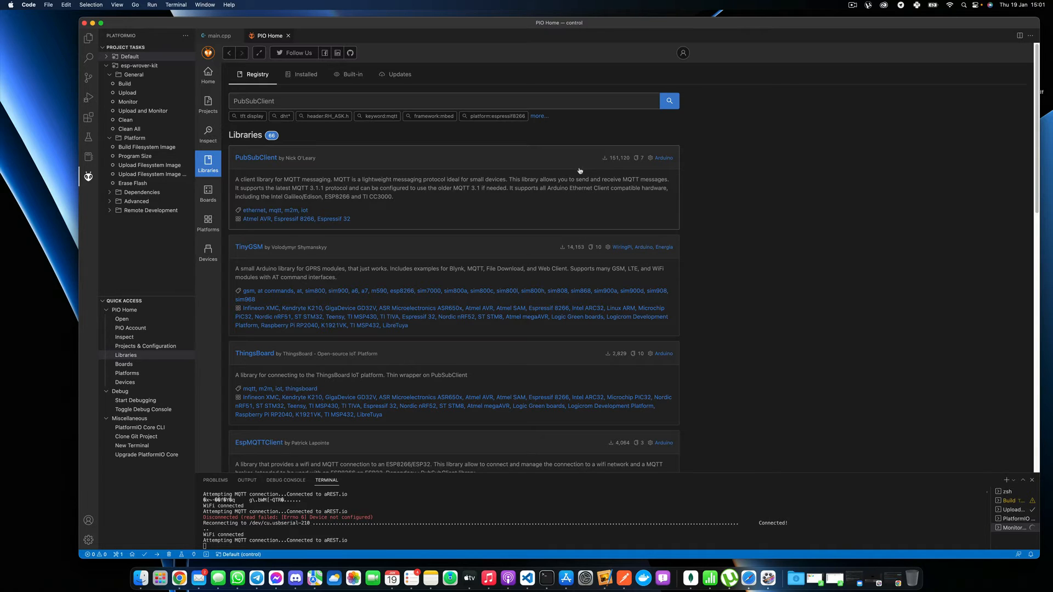
{"action": "mouse_move", "coordinate": [516, 174]}
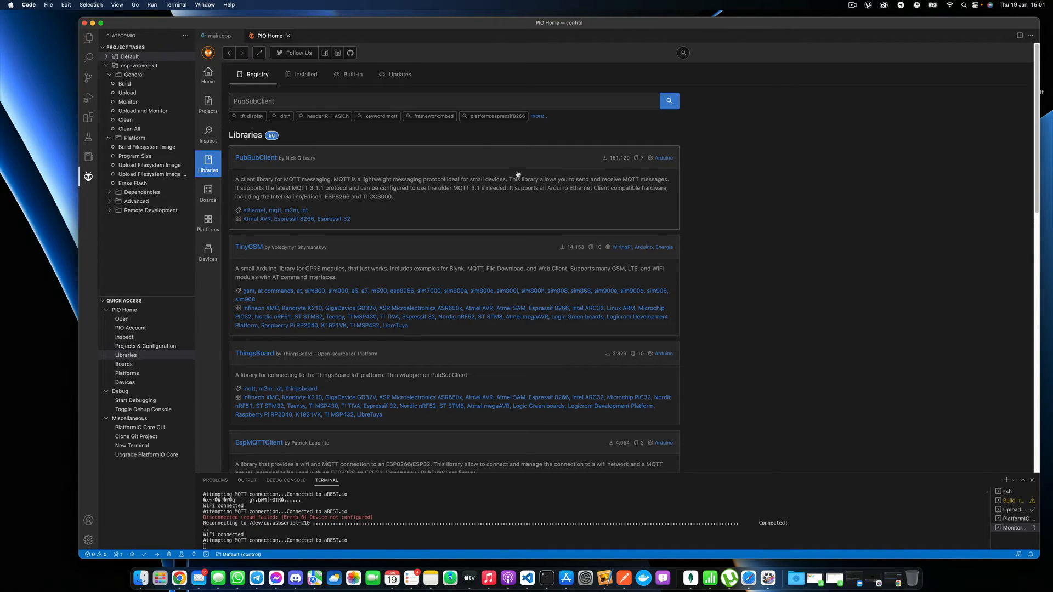
{"action": "mouse_move", "coordinate": [253, 167]}
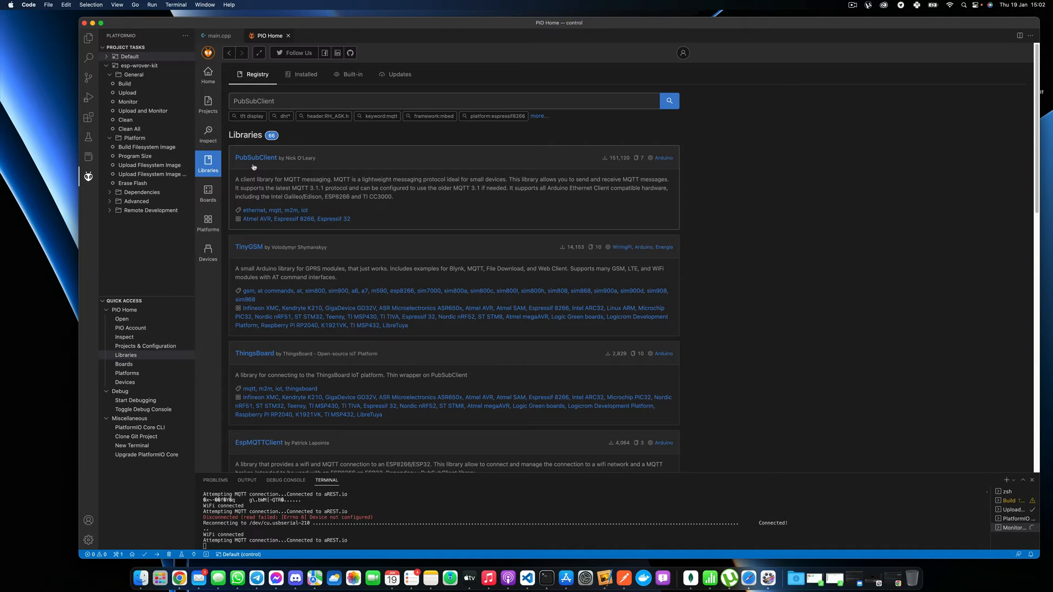
{"action": "mouse_move", "coordinate": [279, 144]}
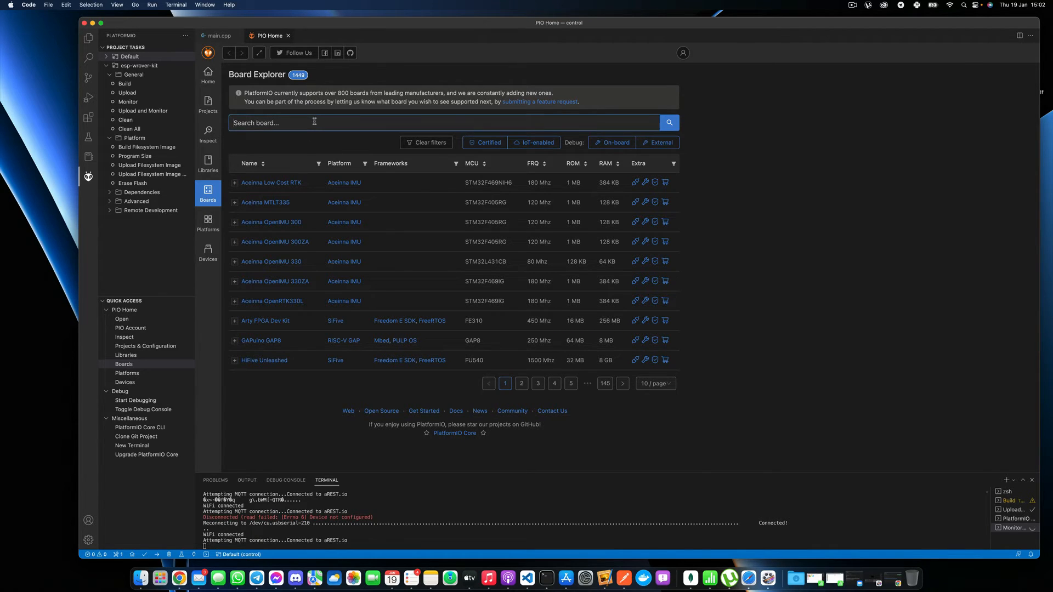
Search the PlatformIO board explorer for ESP32 and browse the board list
{"action": "type", "text": "ESP23"}
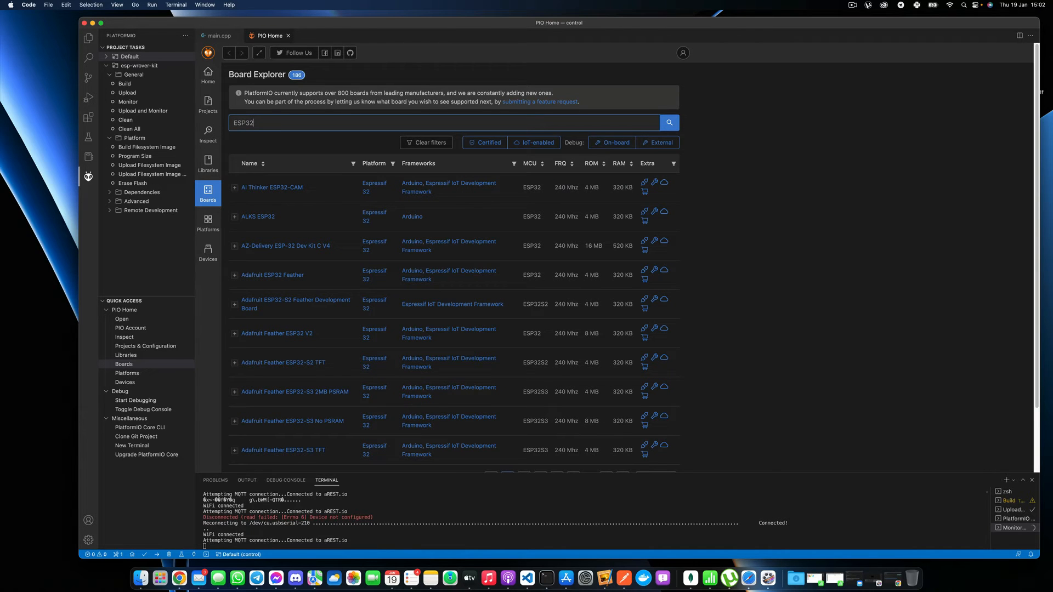
{"action": "scroll", "scroll_direction": "down", "scroll_amount": 3}
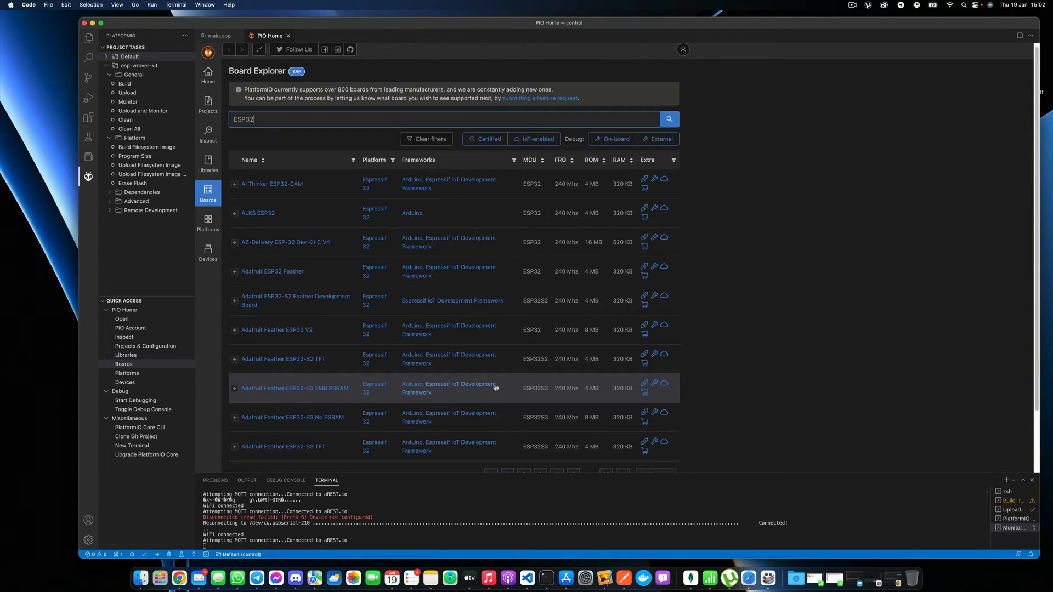
{"action": "mouse_move", "coordinate": [534, 316]}
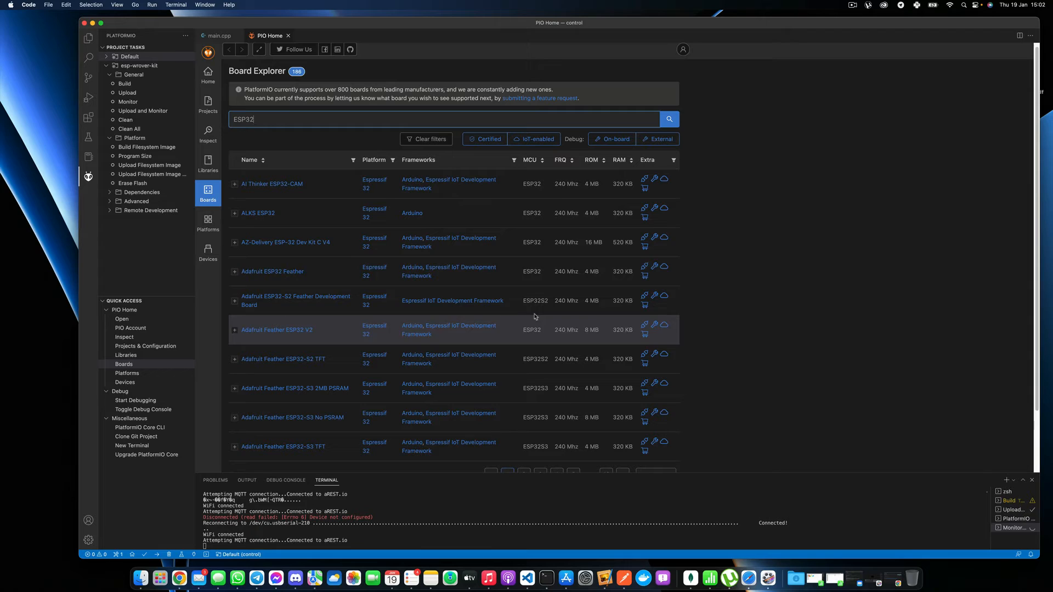
{"action": "mouse_move", "coordinate": [432, 300]}
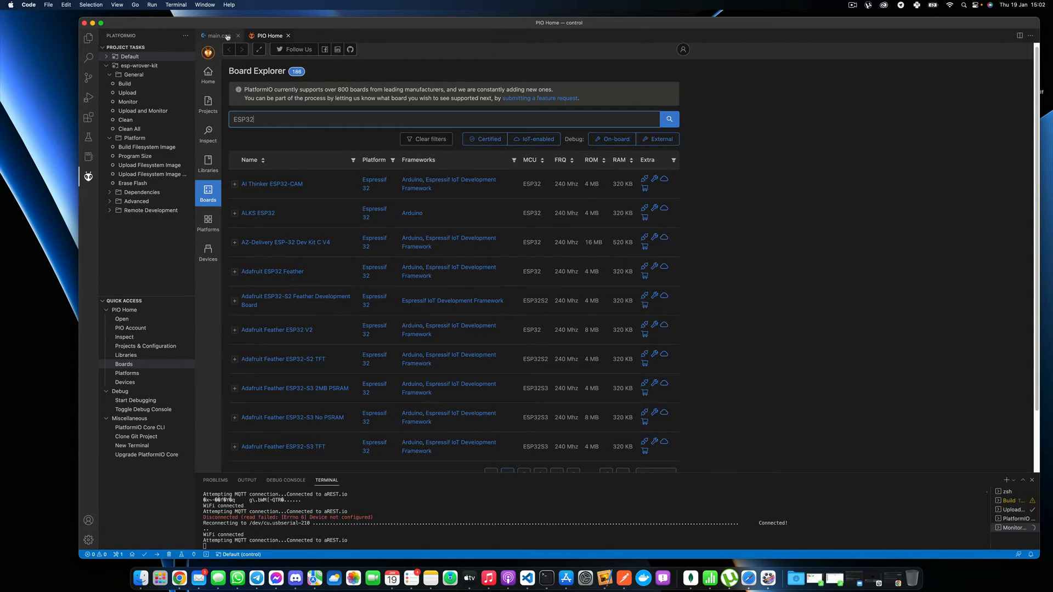
Return to main.cpp and review the sketch's WiFi credentials, setup and loop code
{"action": "left_click", "coordinate": [219, 35]}
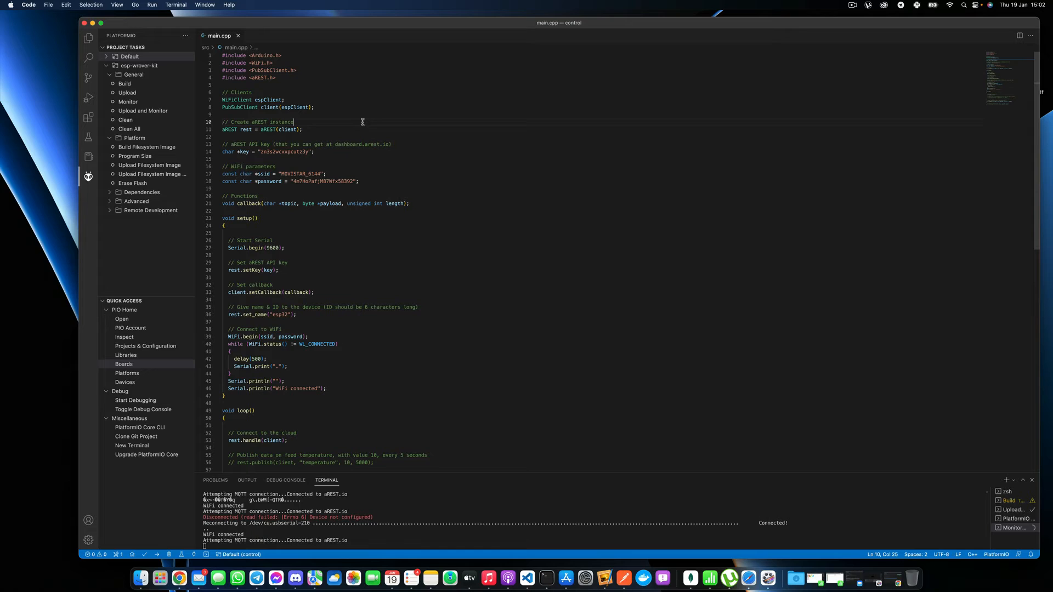
{"action": "mouse_move", "coordinate": [335, 156]}
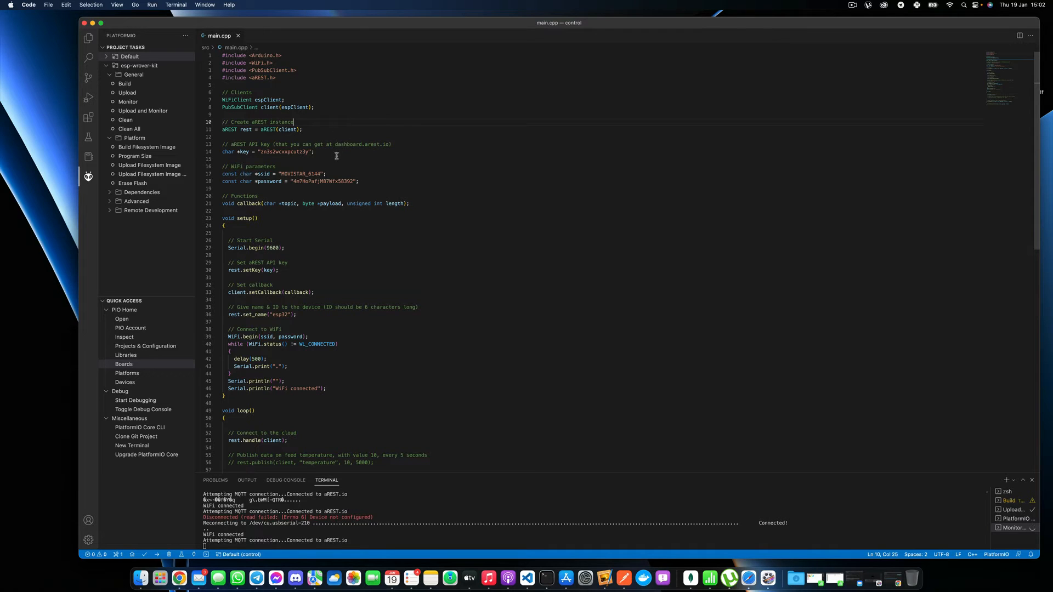
{"action": "double_click", "coordinate": [282, 152]}
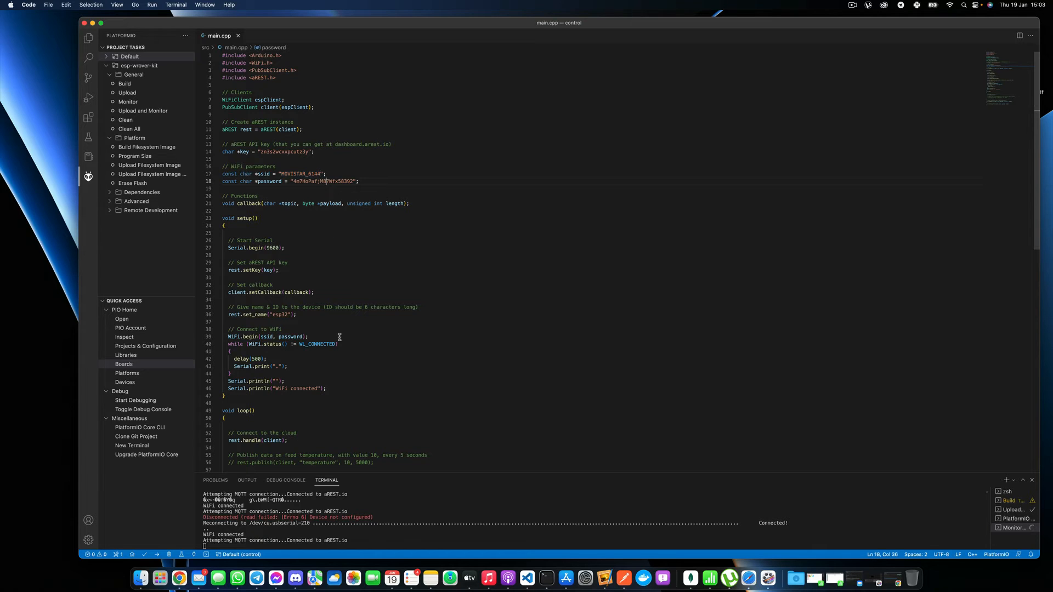
{"action": "left_click", "coordinate": [285, 247]}
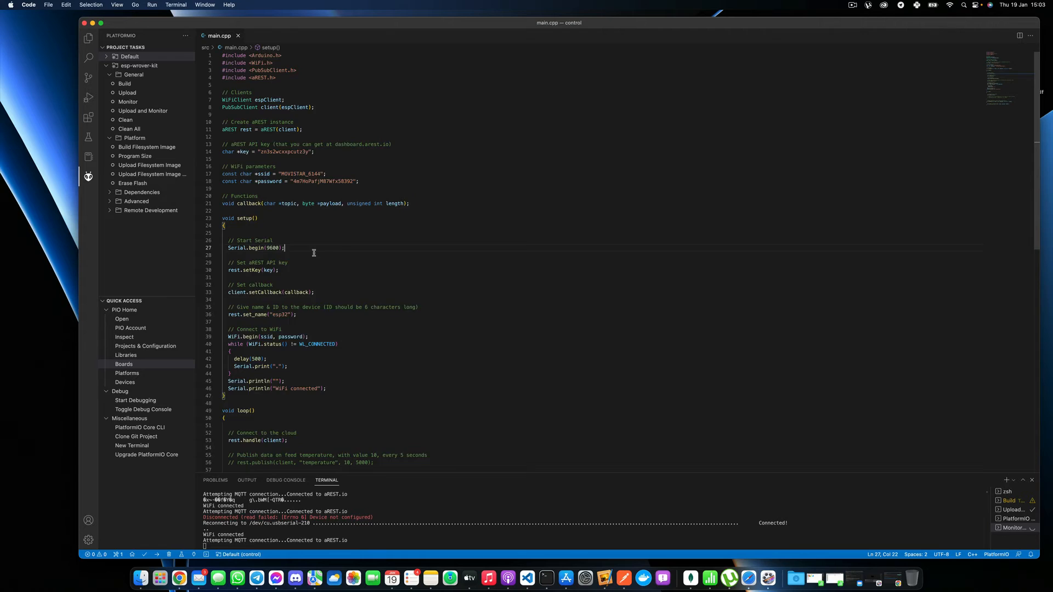
{"action": "scroll", "scroll_direction": "down", "scroll_amount": 3}
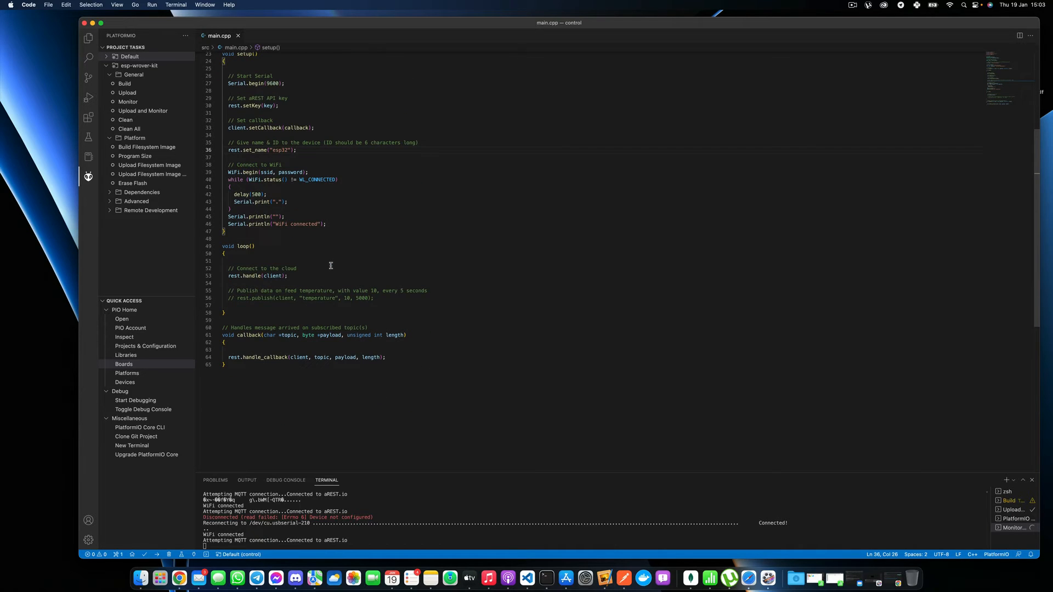
{"action": "scroll", "scroll_direction": "up", "scroll_amount": 3}
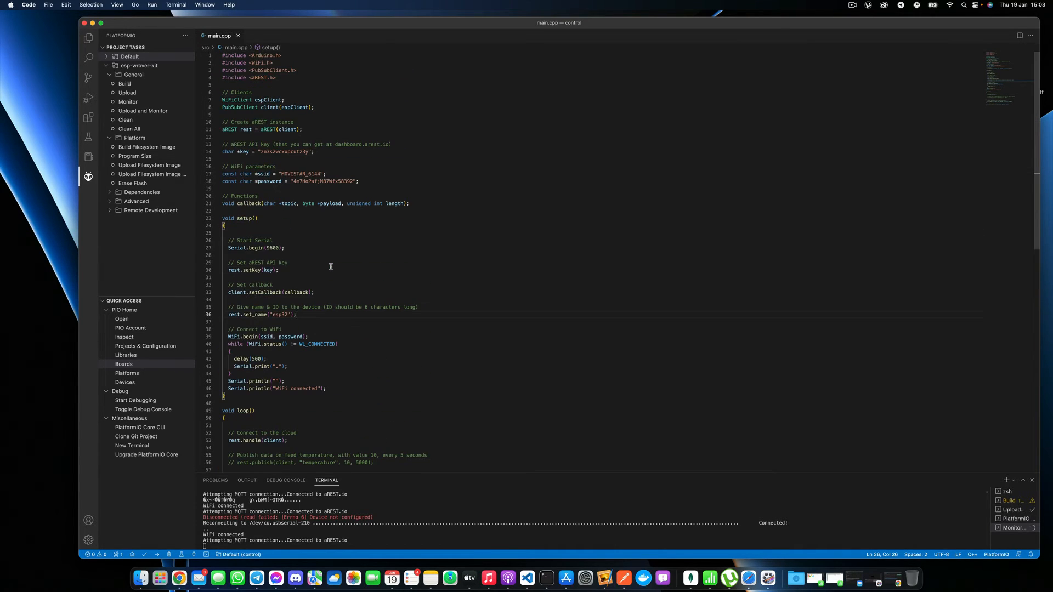
{"action": "left_click", "coordinate": [330, 265]}
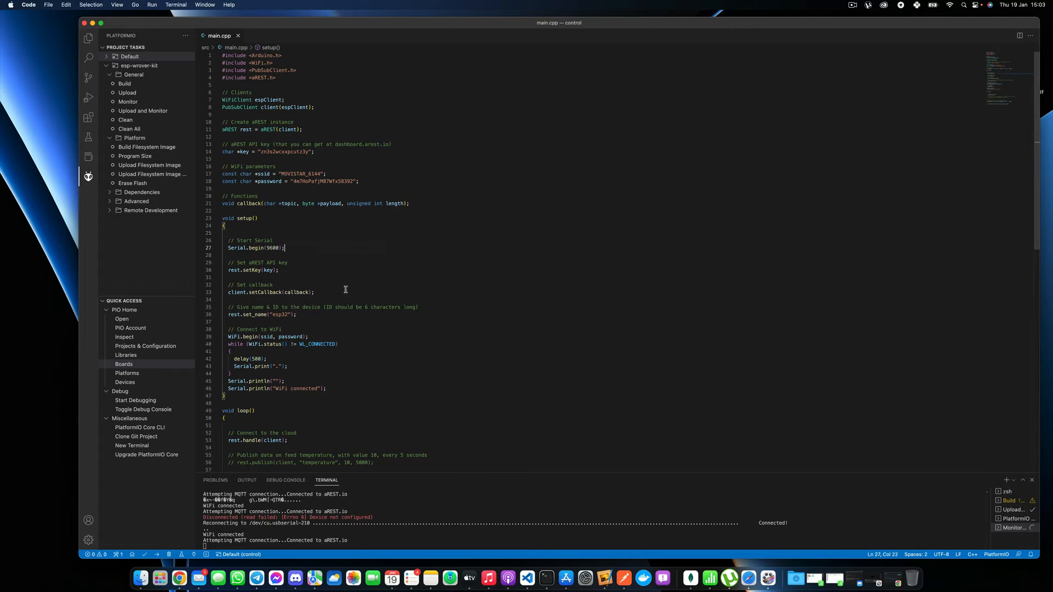
{"action": "mouse_move", "coordinate": [367, 130]}
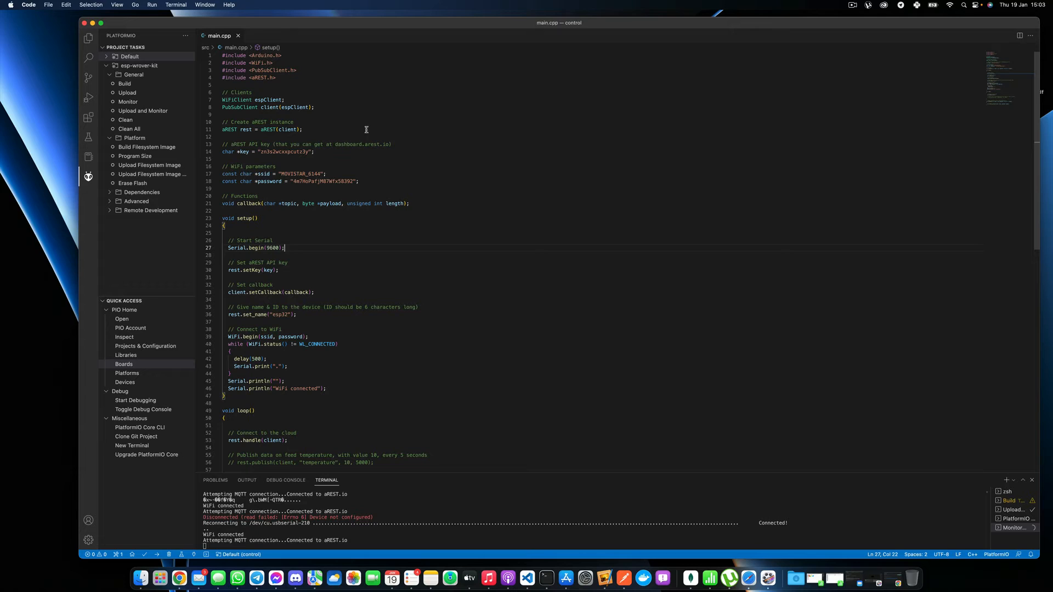
{"action": "mouse_move", "coordinate": [146, 554]}
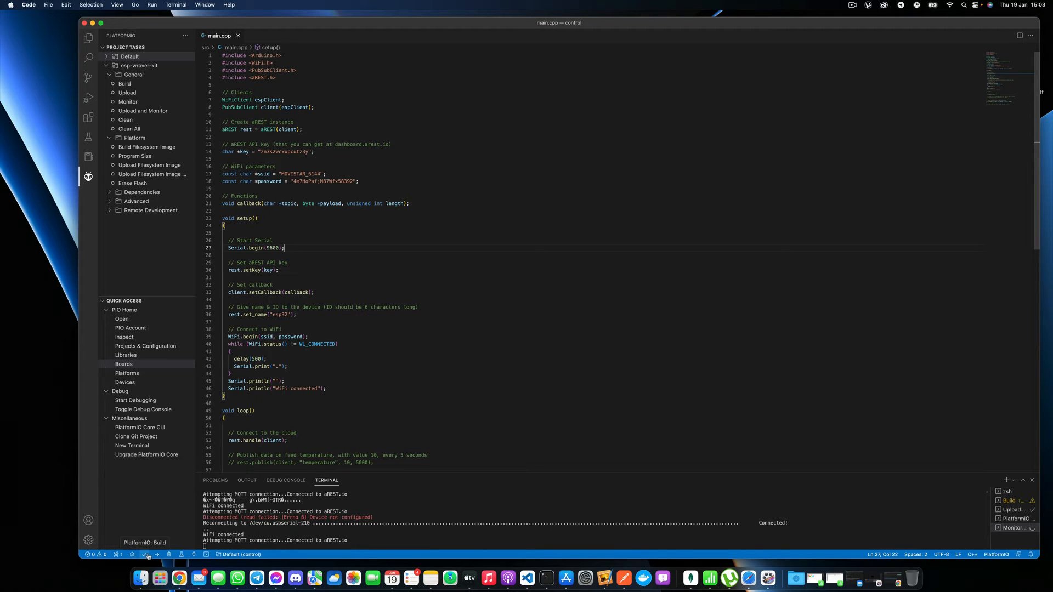
{"action": "mouse_move", "coordinate": [378, 376]}
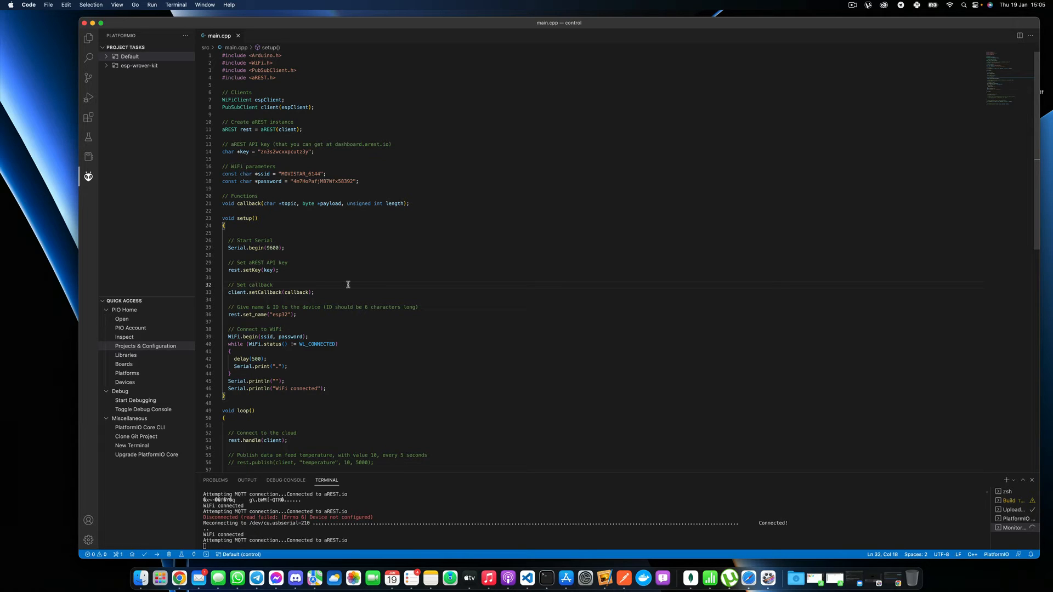
{"action": "mouse_move", "coordinate": [398, 237]}
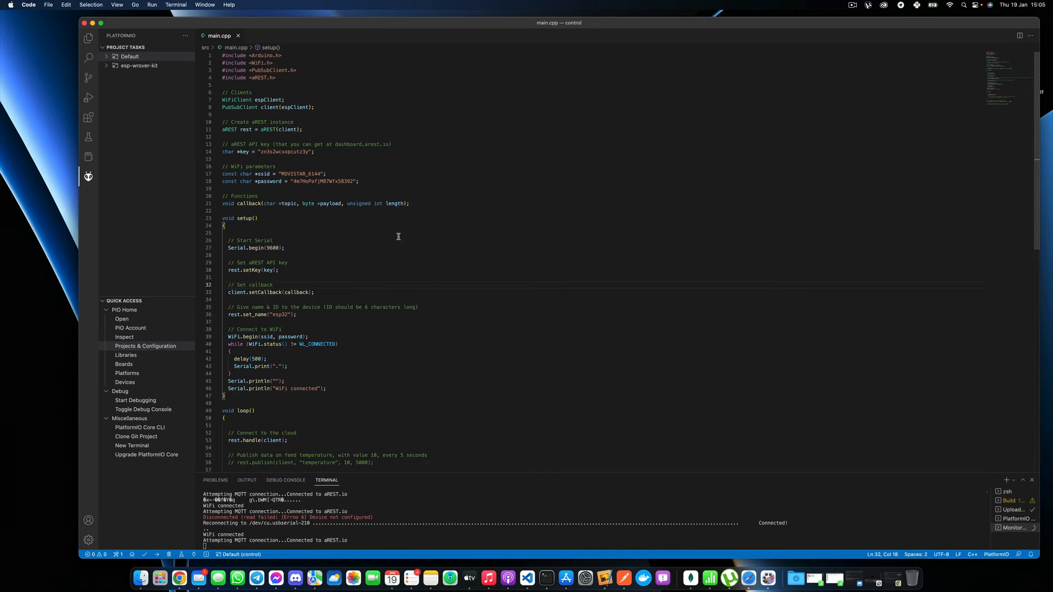
{"action": "mouse_move", "coordinate": [390, 157]}
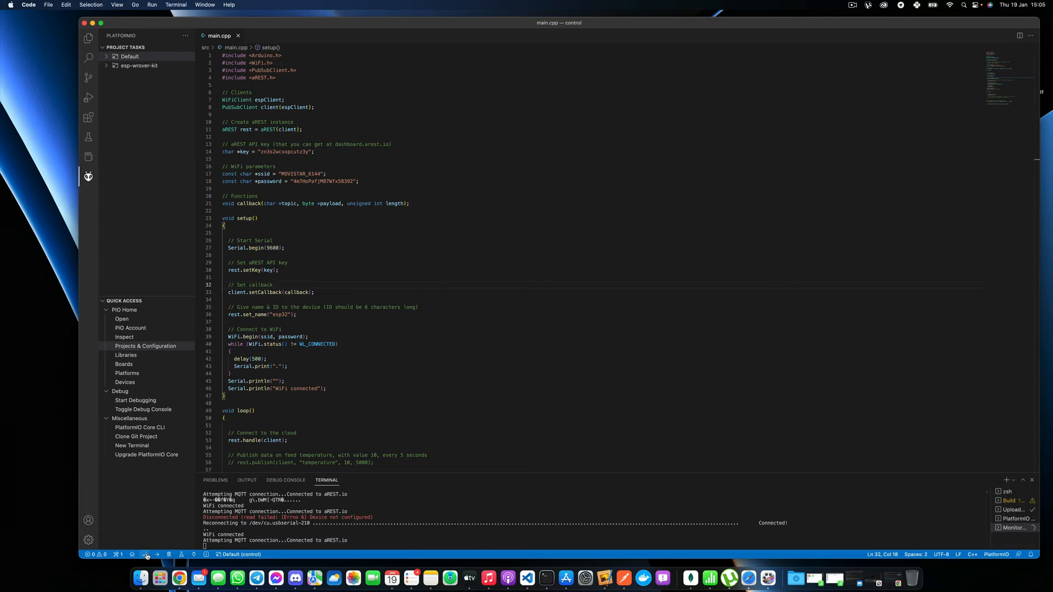
Build the PlatformIO sketch for the esp-wrover-kit board until SUCCESS
{"action": "left_click", "coordinate": [143, 554]}
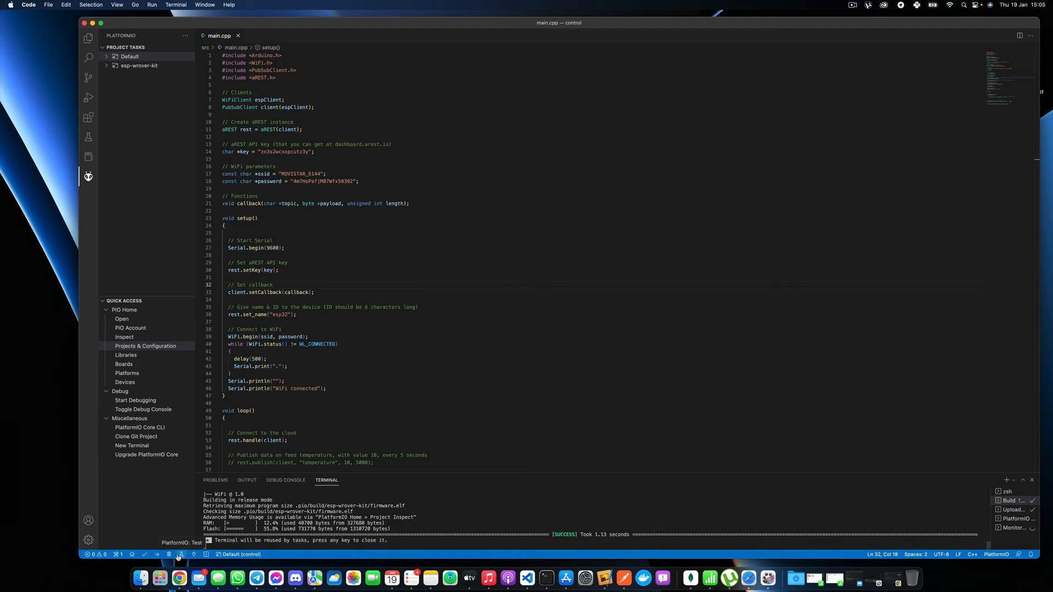
{"action": "mouse_move", "coordinate": [157, 553]}
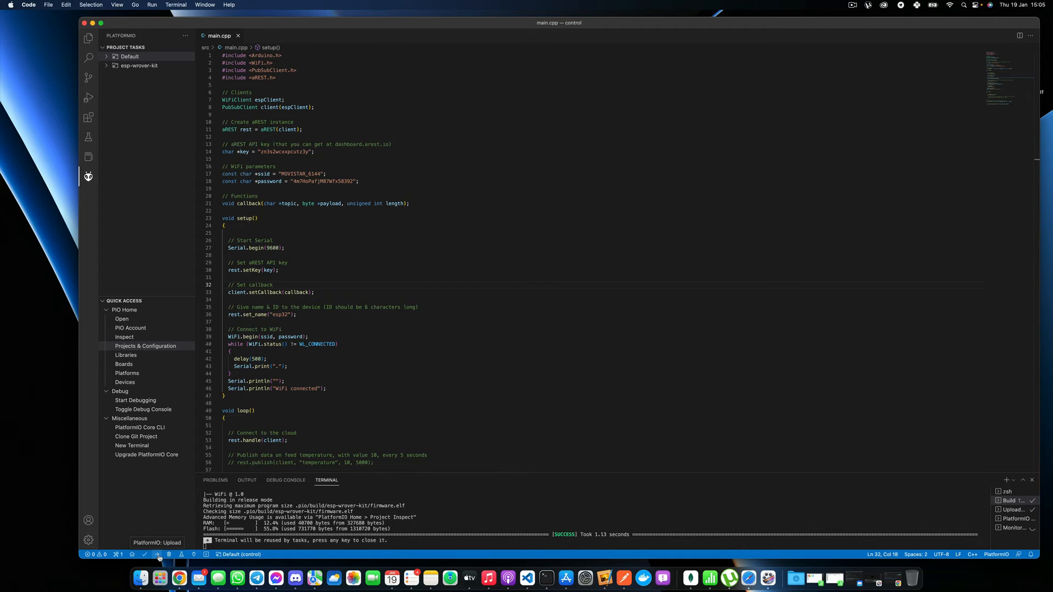
Upload the sketch to the ESP32 and watch the serial monitor report WiFi connected
{"action": "left_click", "coordinate": [158, 554]}
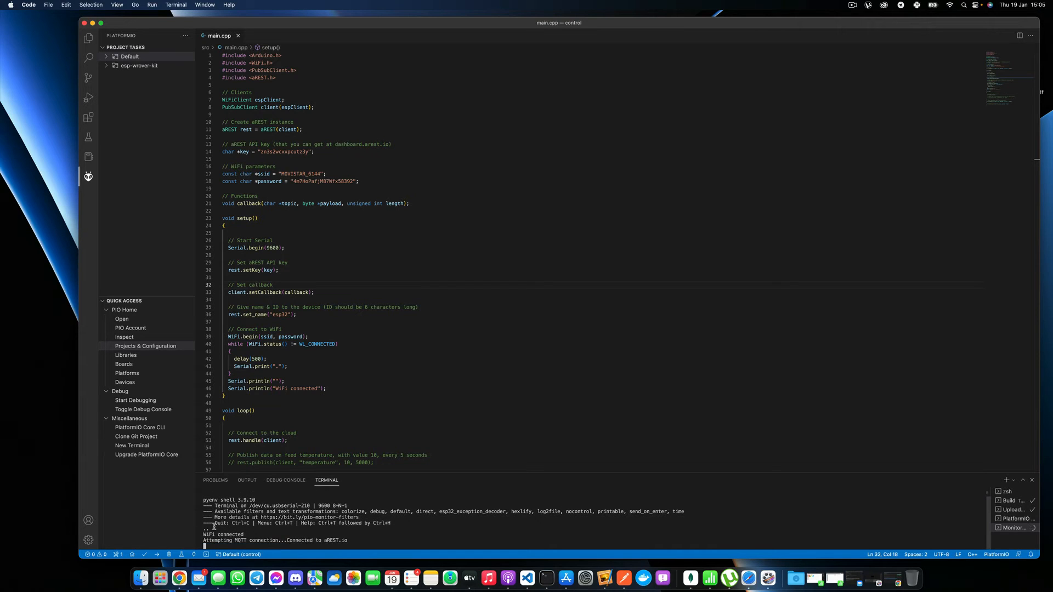
{"action": "double_click", "coordinate": [223, 535]}
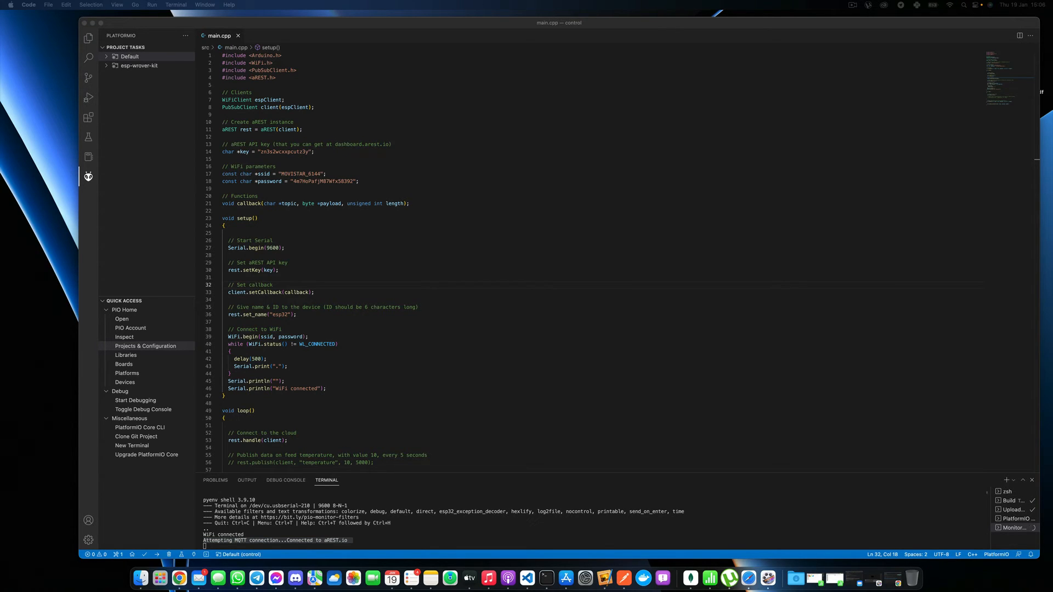
Check device 809979 shows online on the aREST dashboard, then close the page
{"action": "left_click", "coordinate": [179, 578]}
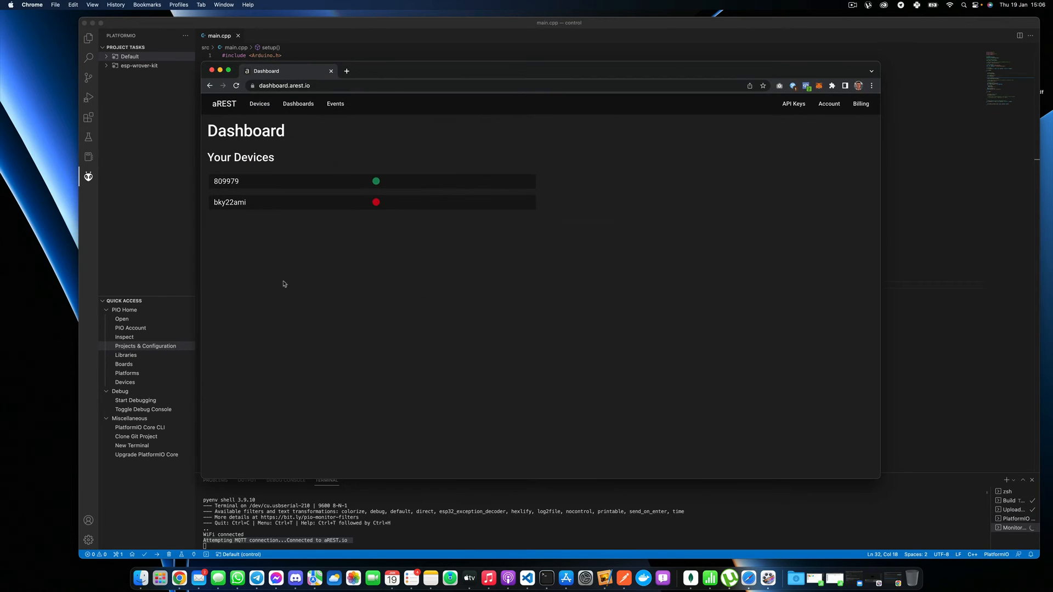
{"action": "mouse_move", "coordinate": [405, 183]}
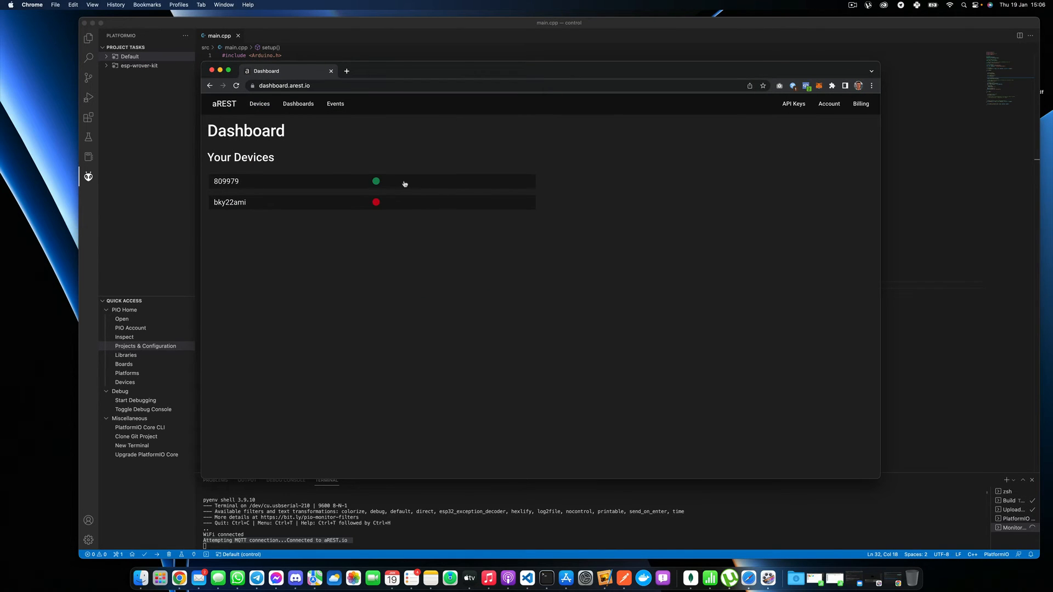
{"action": "mouse_move", "coordinate": [450, 302]}
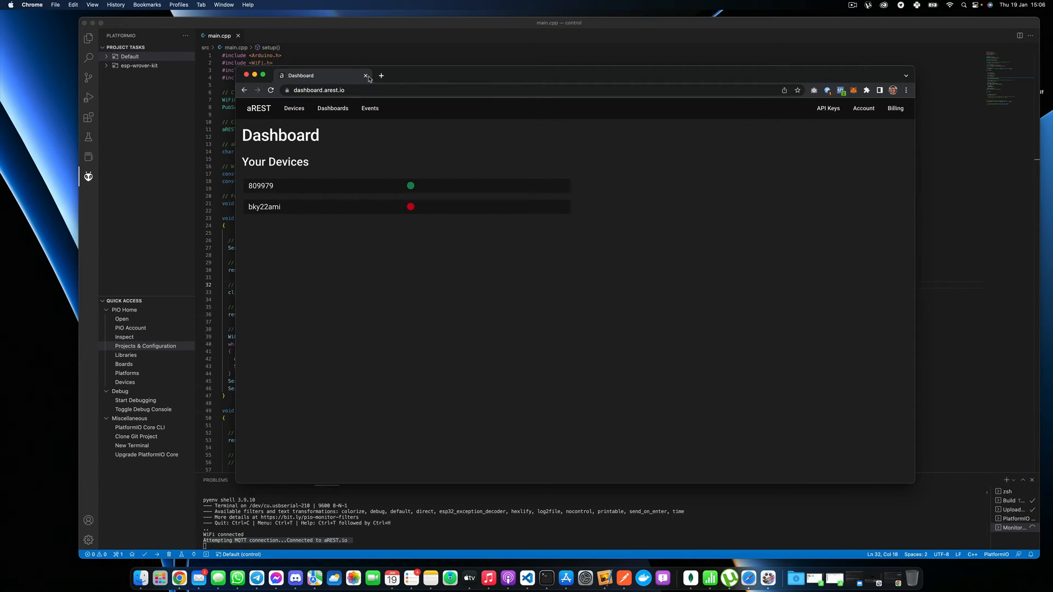
{"action": "left_click", "coordinate": [367, 75]}
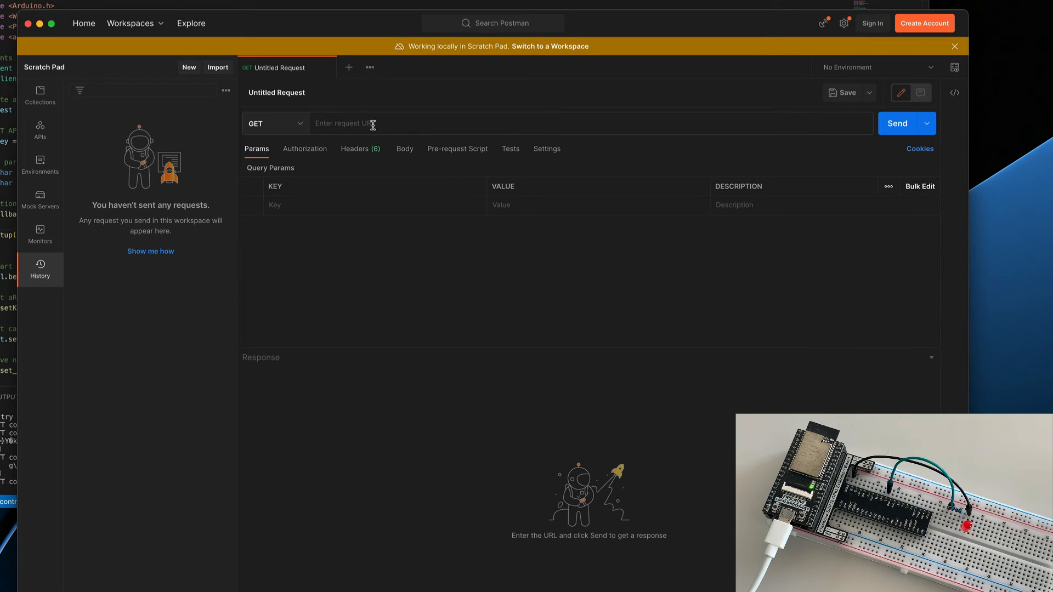
Enter the cloud.arest.io URL with the API key and edit its path to /809979/id
{"action": "type", "text": "https://cloud.arest.io/809979/digital/5/0?key=zn3s2wcxxpcutz3y"}
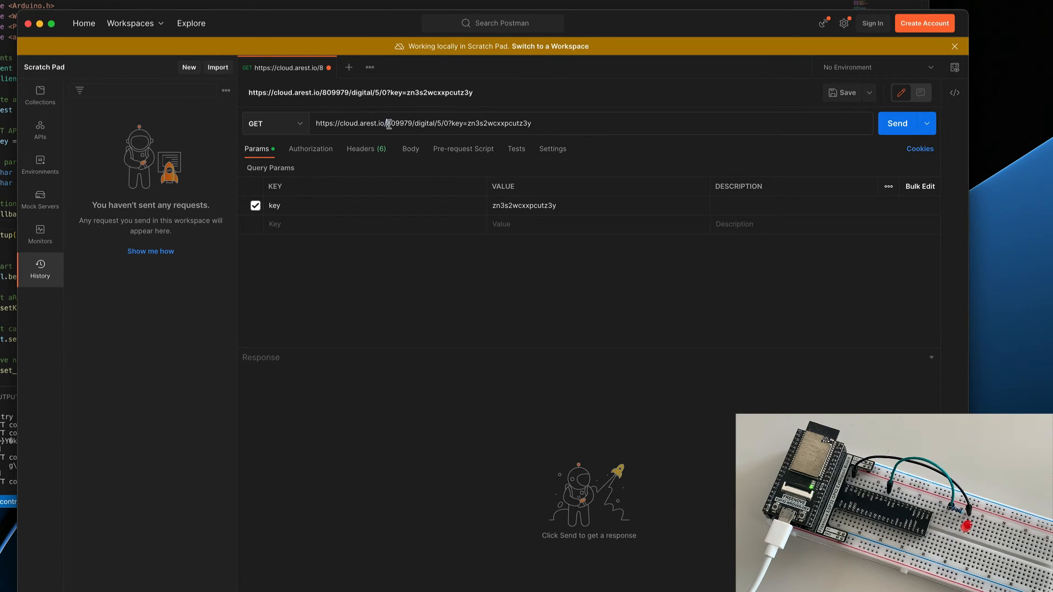
{"action": "double_click", "coordinate": [397, 123]}
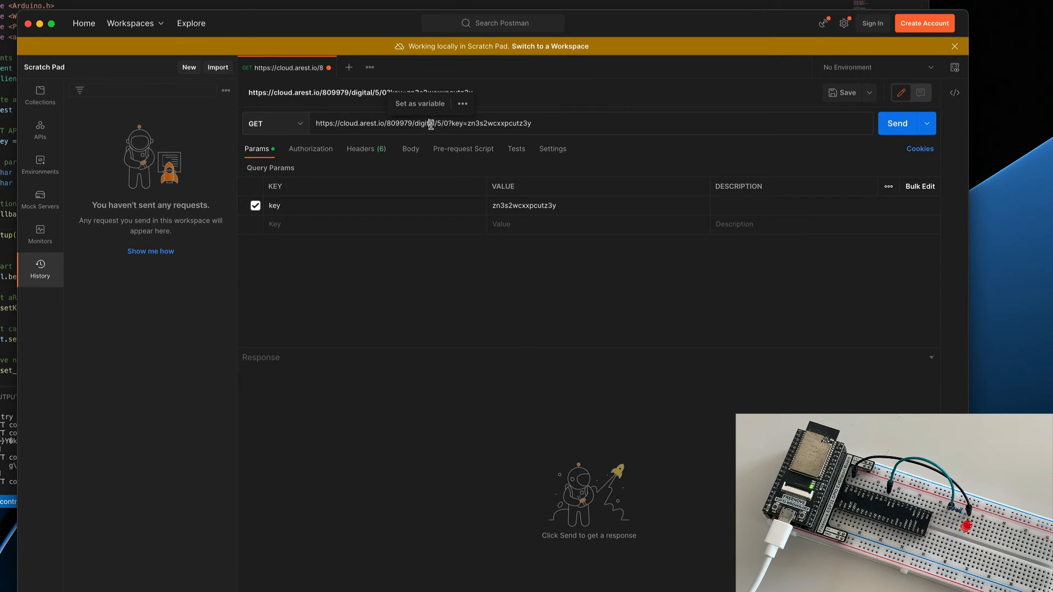
{"action": "double_click", "coordinate": [424, 123]}
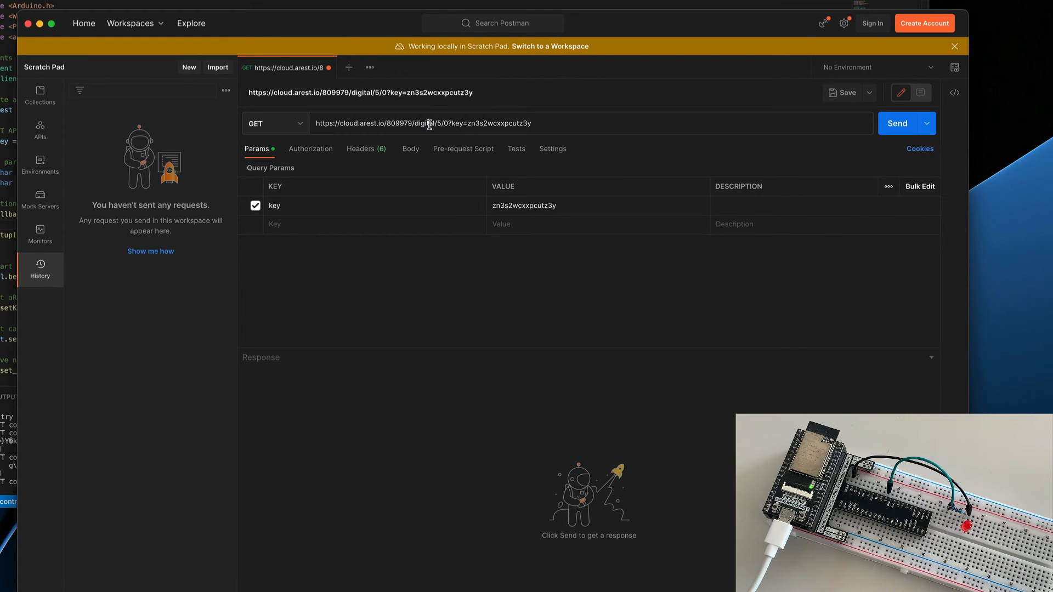
{"action": "double_click", "coordinate": [433, 122]}
{"action": "type", "text": "i"}
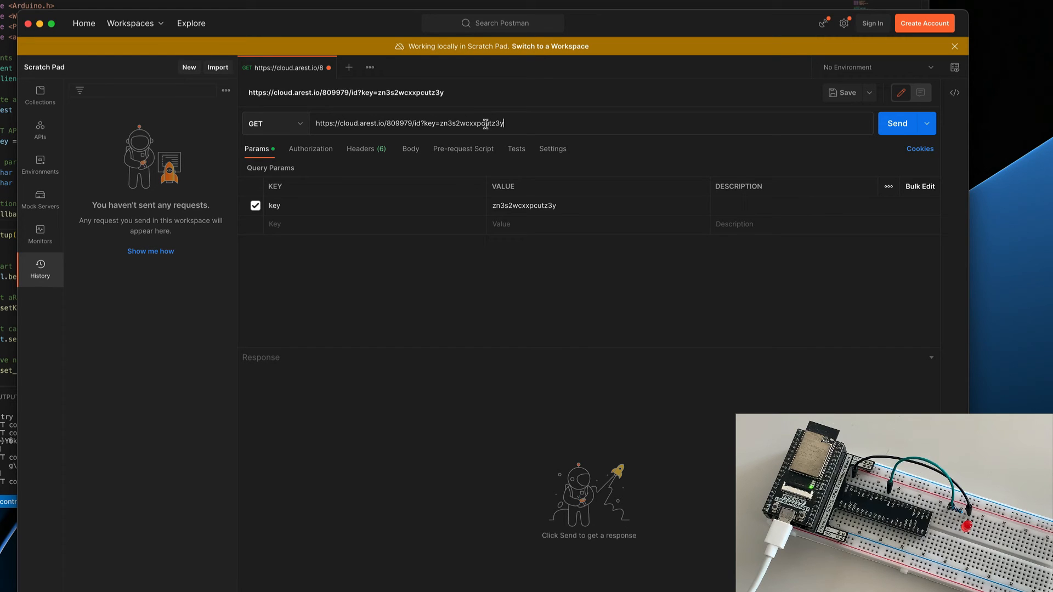
{"action": "mouse_move", "coordinate": [541, 124]}
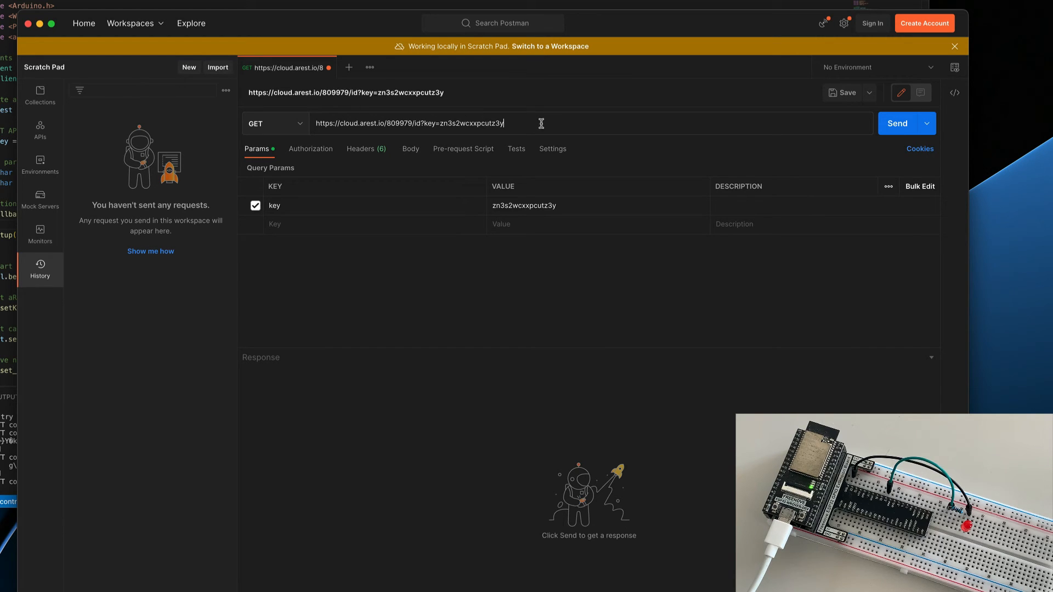
Send the id request and get 200 OK showing the esp32 device connected
{"action": "left_click", "coordinate": [902, 123]}
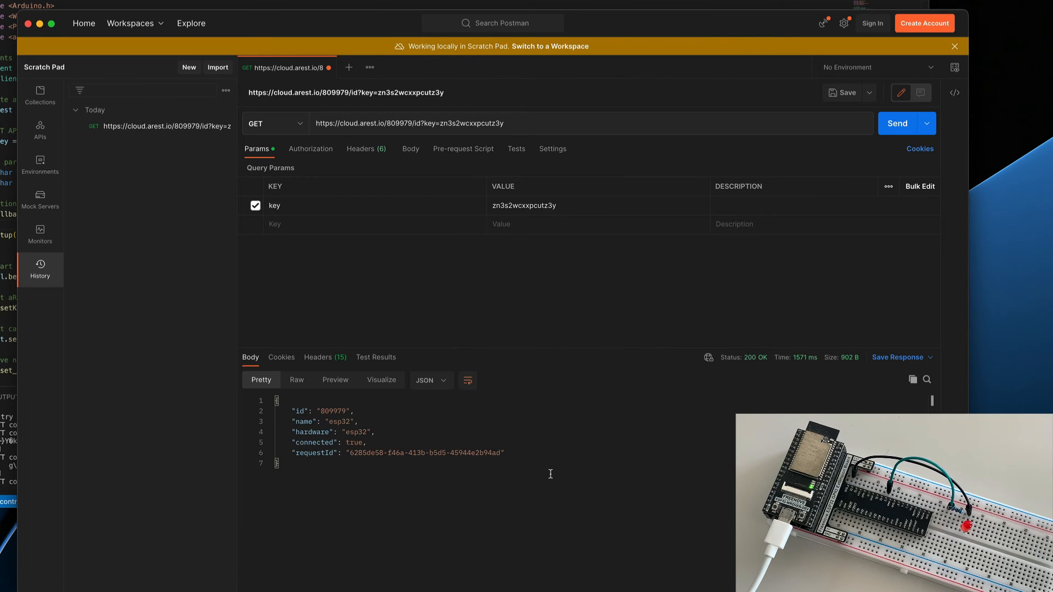
{"action": "mouse_move", "coordinate": [333, 448]}
{"action": "type", "text": "mode/5/o"}
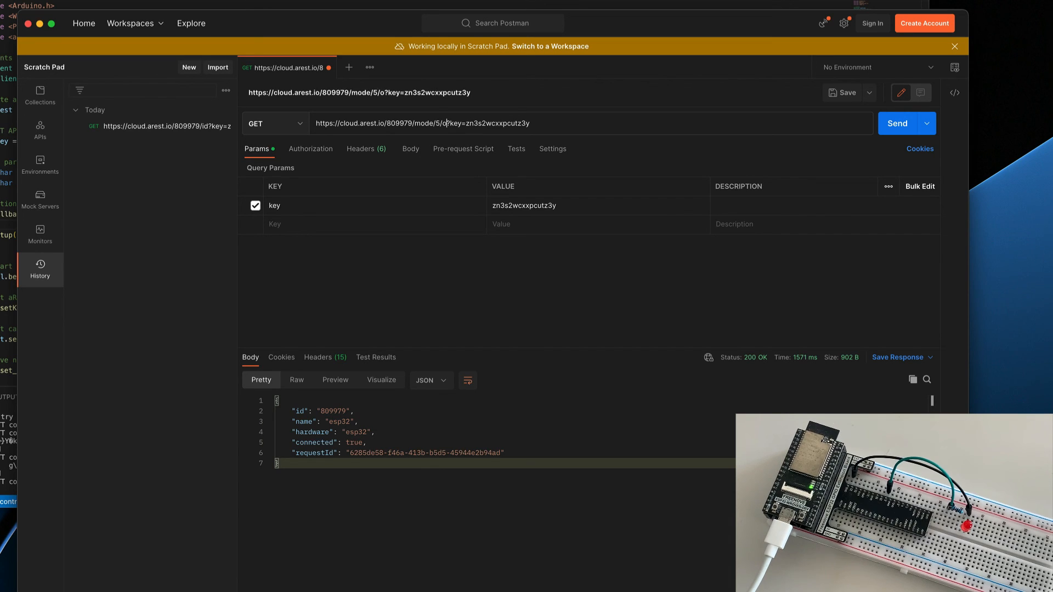
Send the mode/5/o request ('Pin D5 set to output'), then retarget the URL to digital/5/1
{"action": "left_click", "coordinate": [906, 124]}
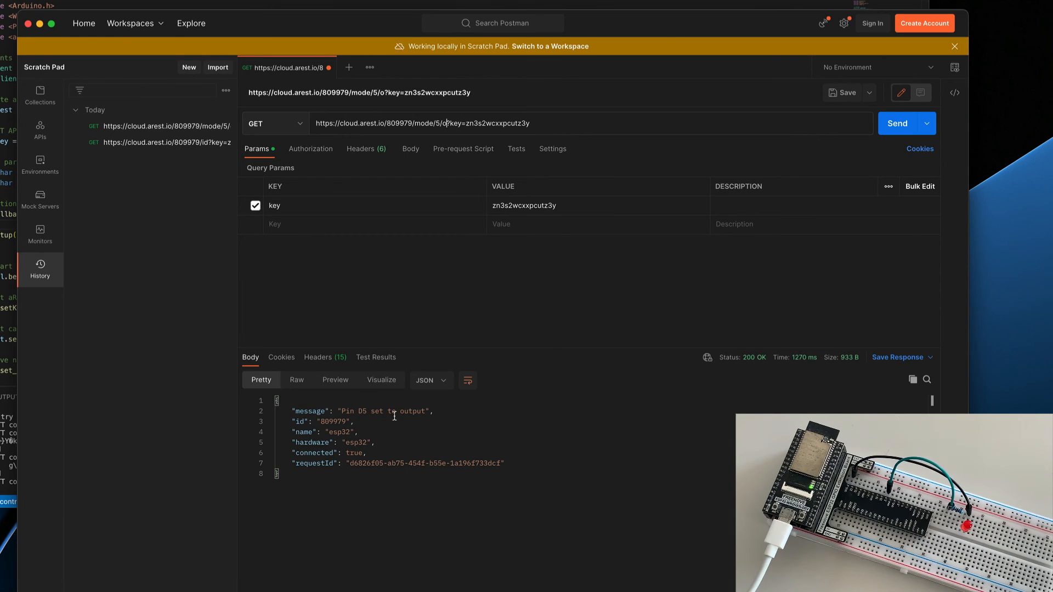
{"action": "mouse_move", "coordinate": [479, 408]}
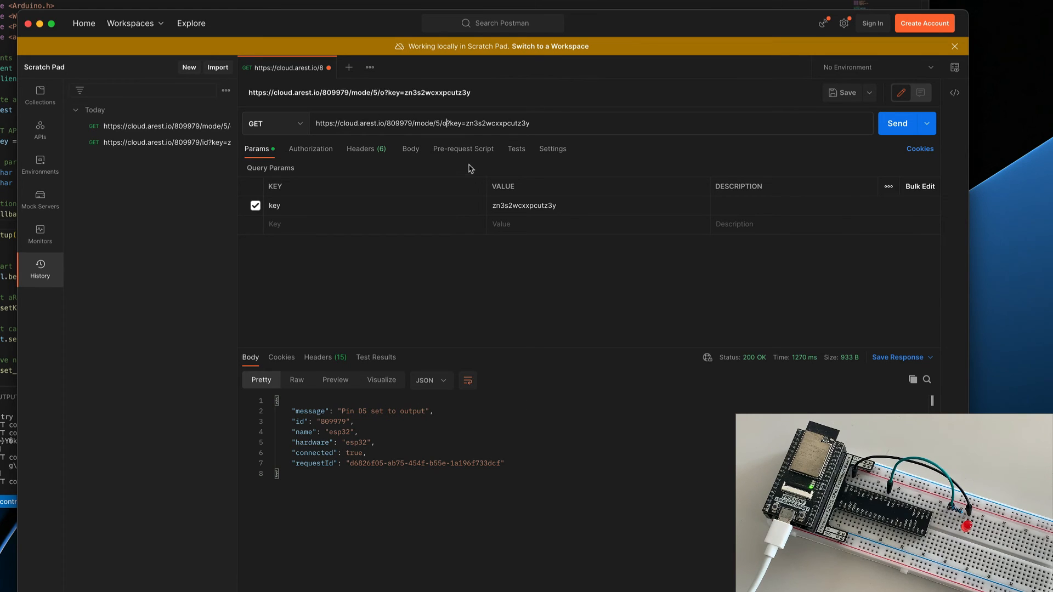
{"action": "mouse_move", "coordinate": [500, 136]}
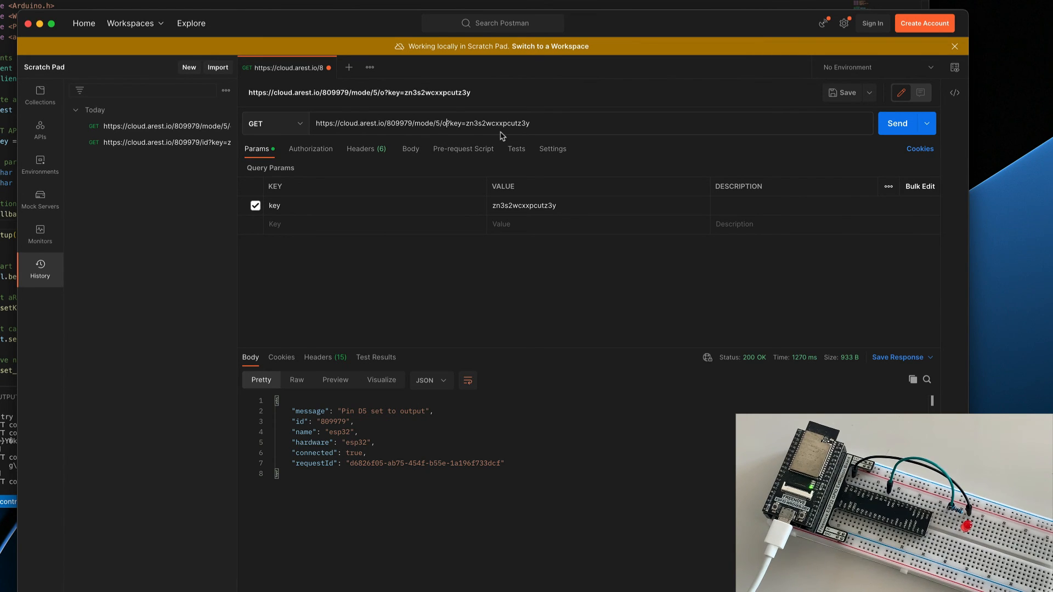
{"action": "double_click", "coordinate": [423, 123]}
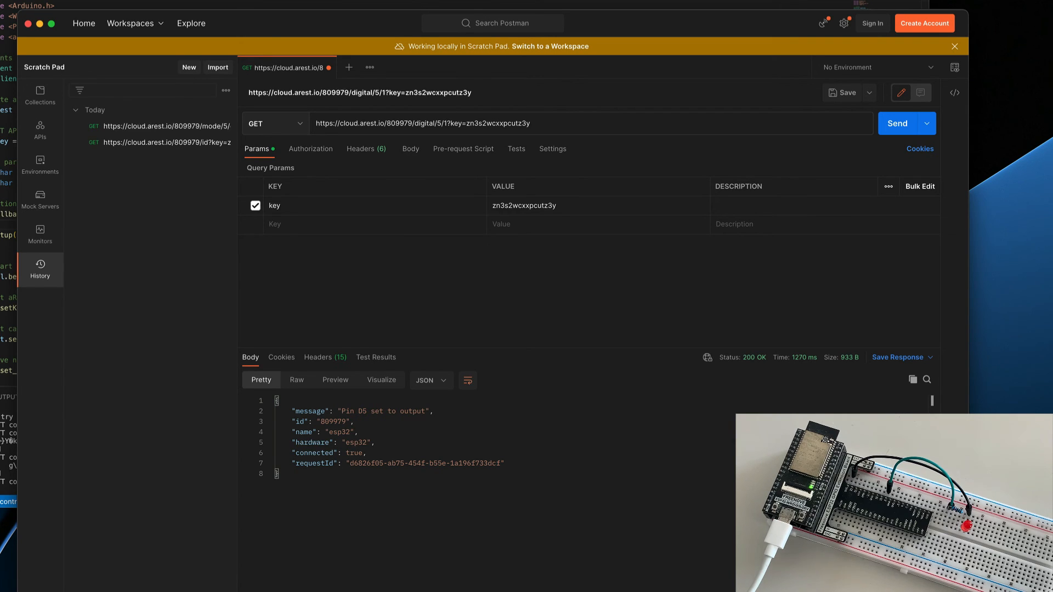
Send GET /digital/5/1, then /digital/5/0, then /digital/5/1, toggling the LED on, off, on
{"action": "left_click", "coordinate": [896, 123]}
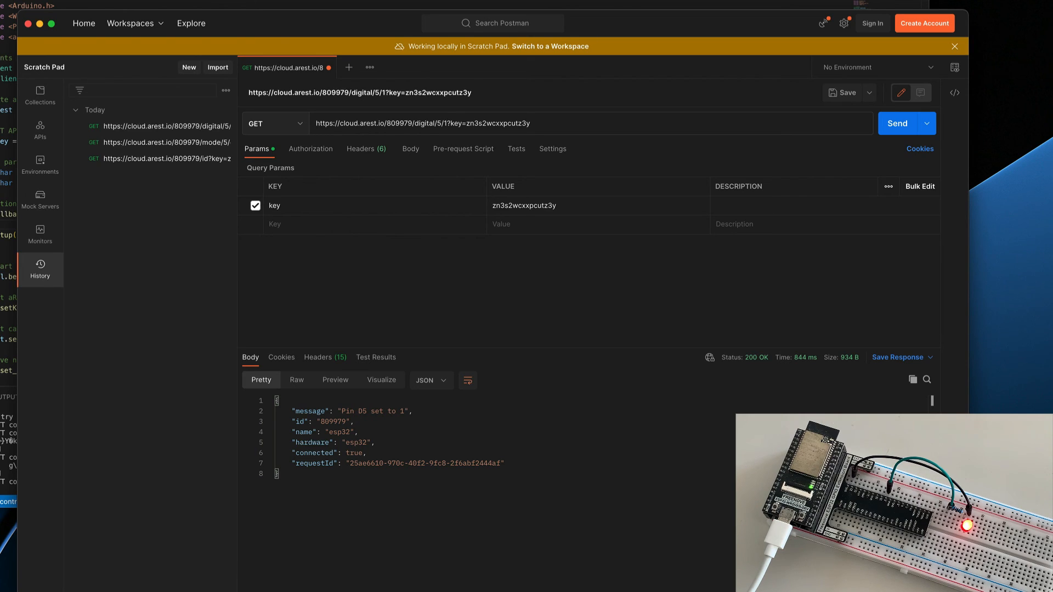
{"action": "left_click", "coordinate": [444, 123]}
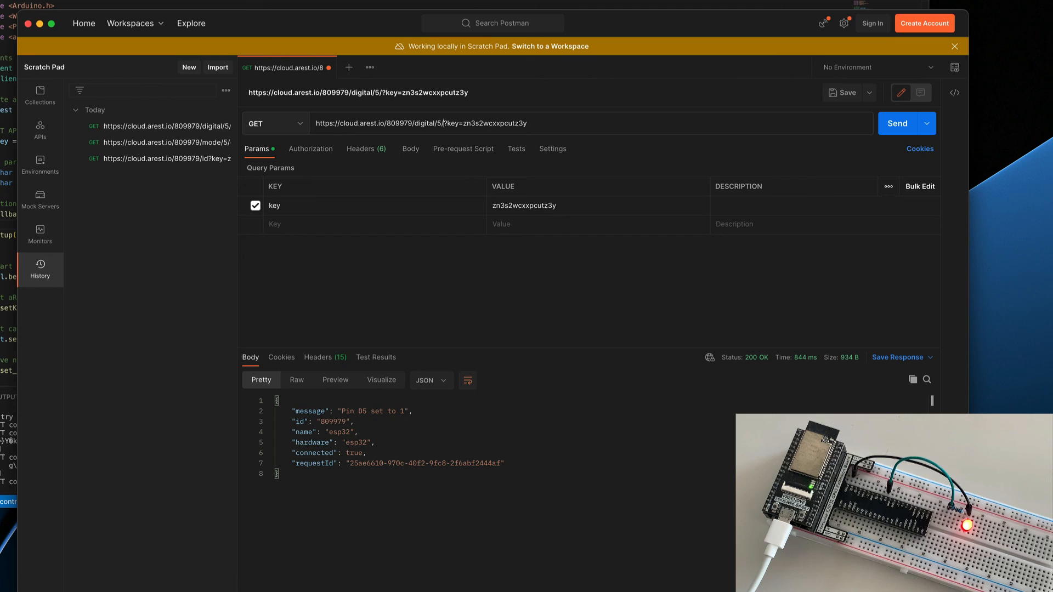
{"action": "left_click", "coordinate": [896, 124]}
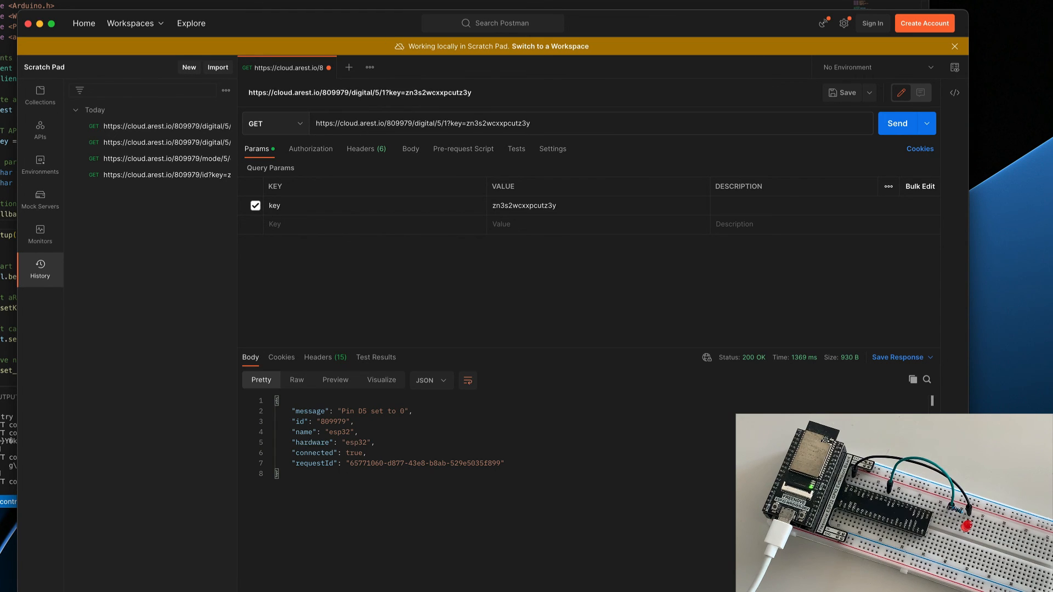
{"action": "left_click", "coordinate": [897, 123]}
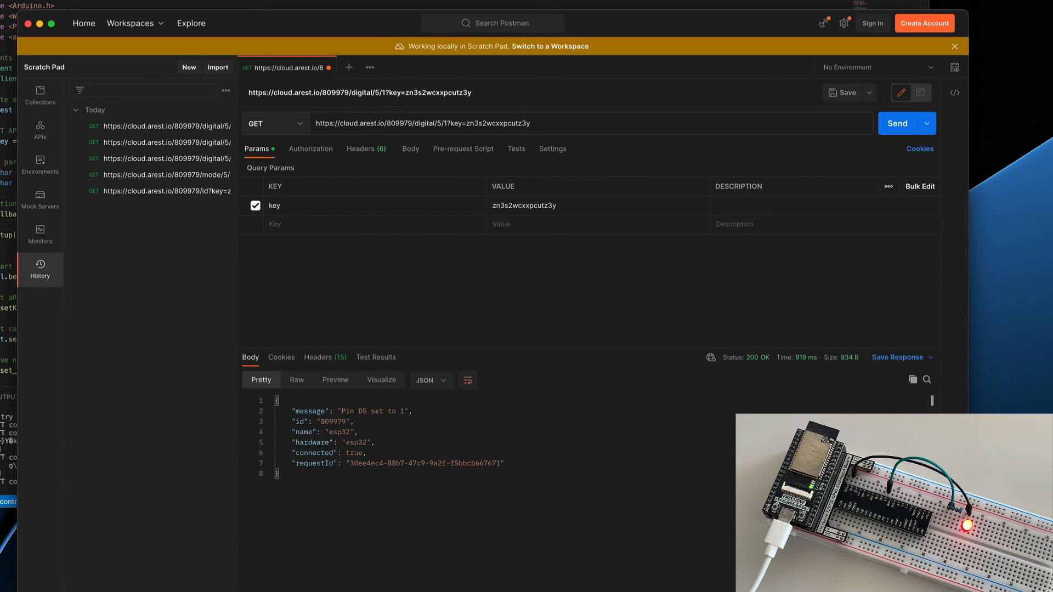